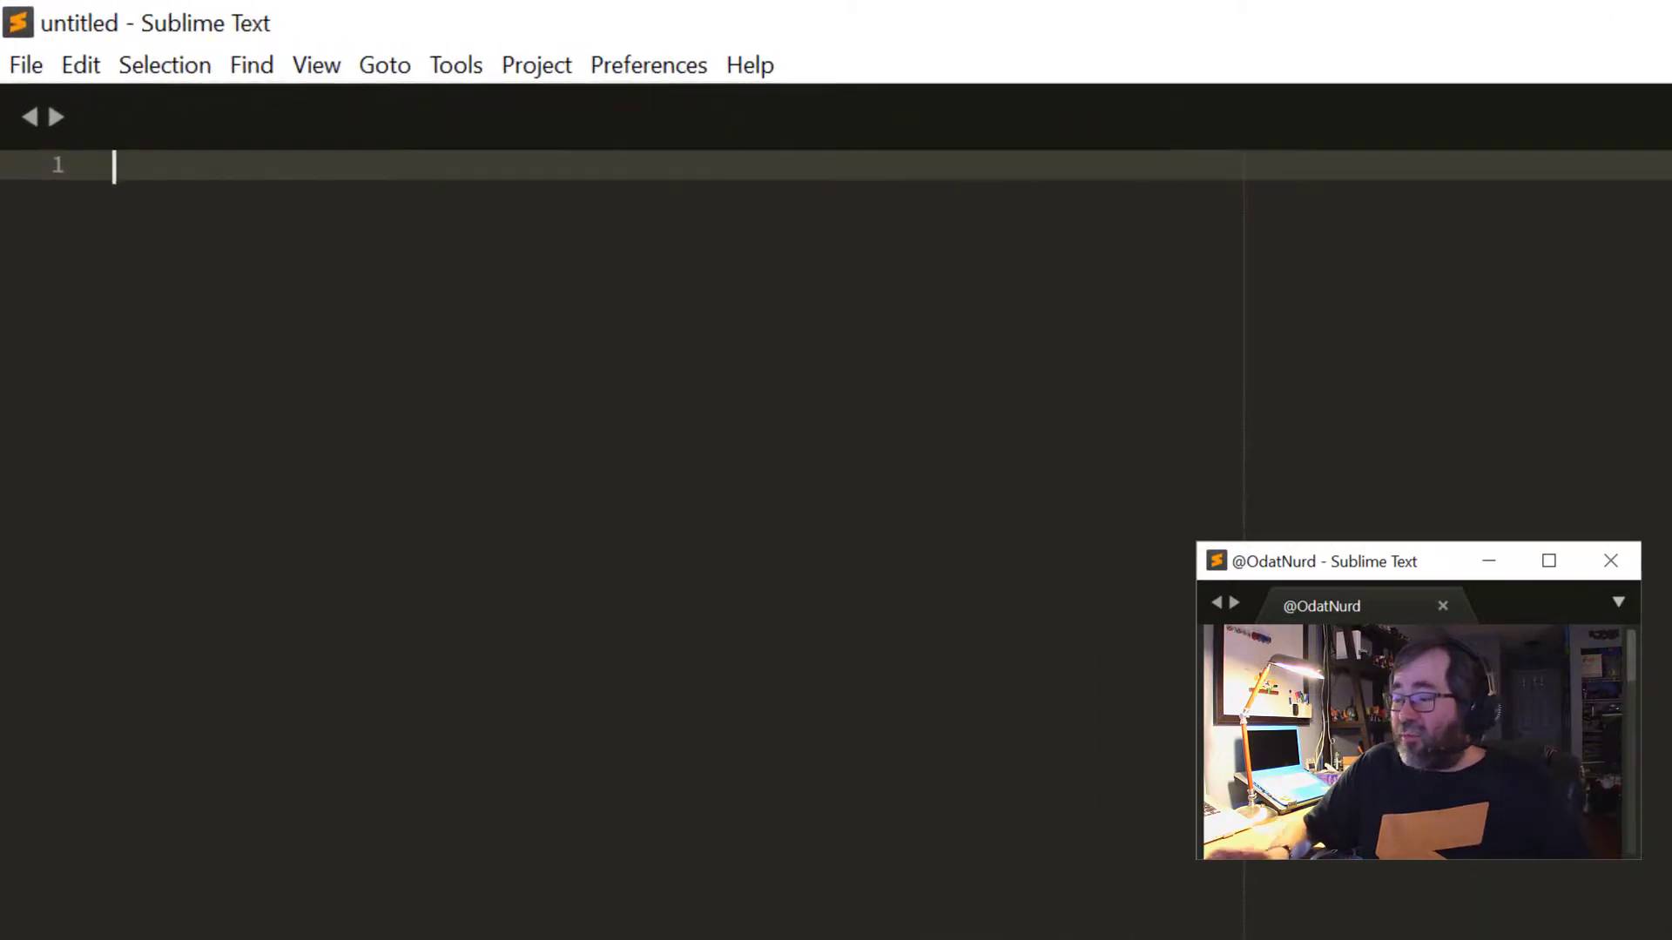
- Expand the lorem snippet into placeholder paragraphs and save the file as sample.txt on the Desktop
{"action": "type", "text": "lore"}
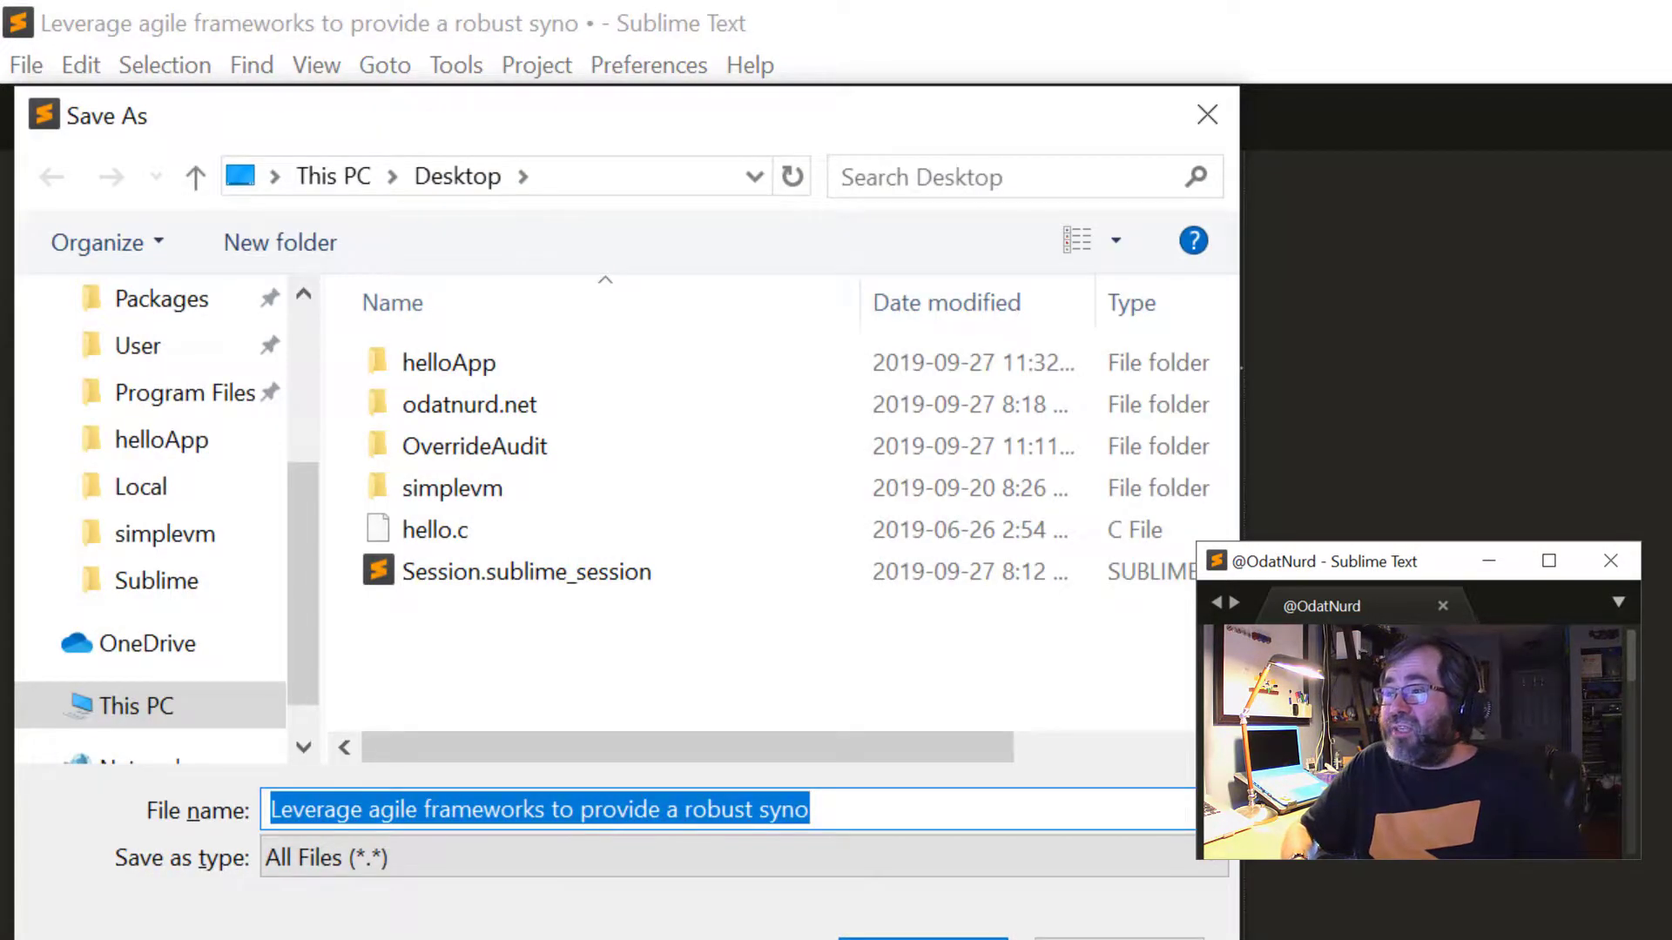
{"action": "type", "text": "sample"}
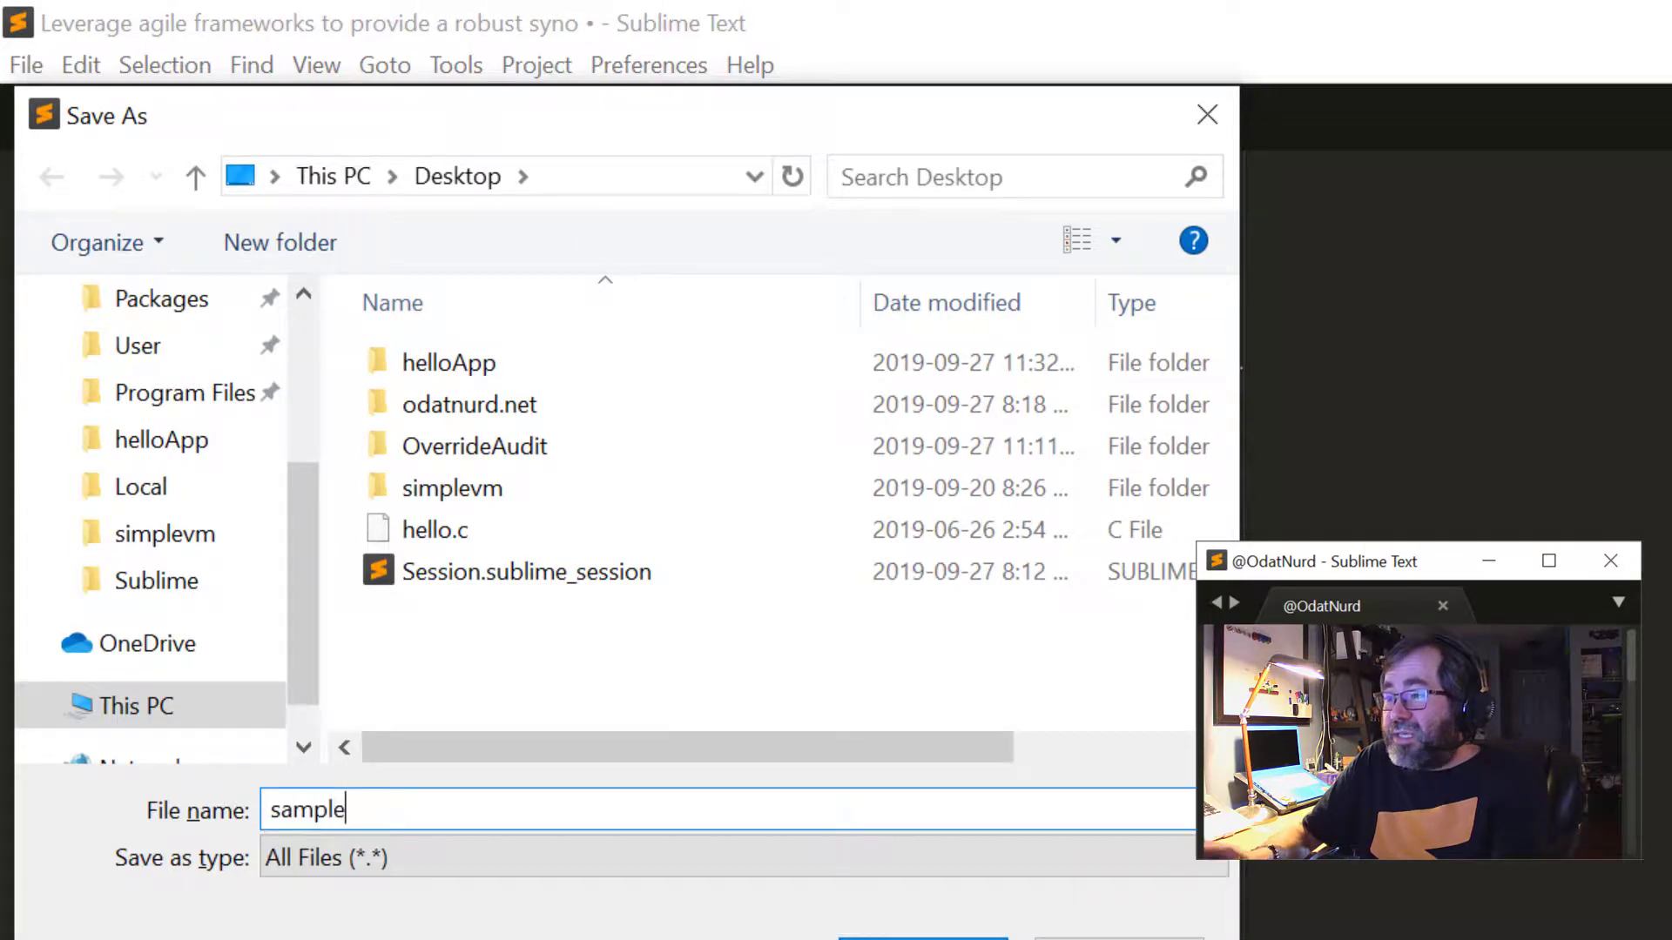
{"action": "type", "text": ".txt"}
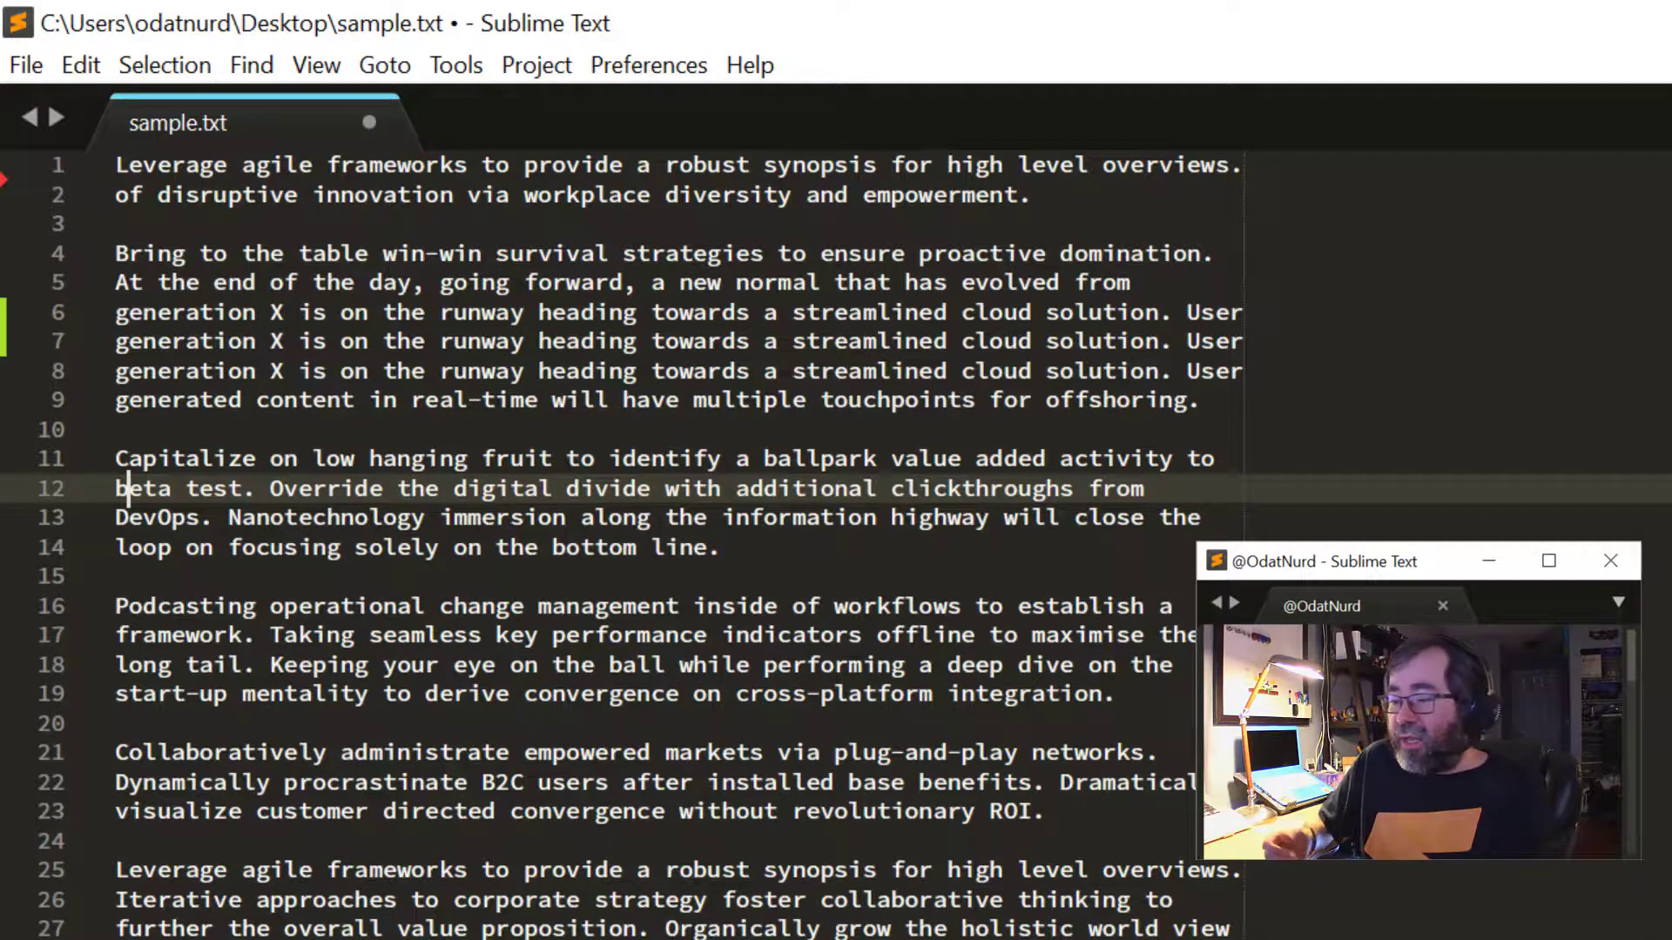
- Replace beta with gamma so line 12 reads 'gamma test', then rest the caret on line 14
{"action": "type", "text": "gam"}
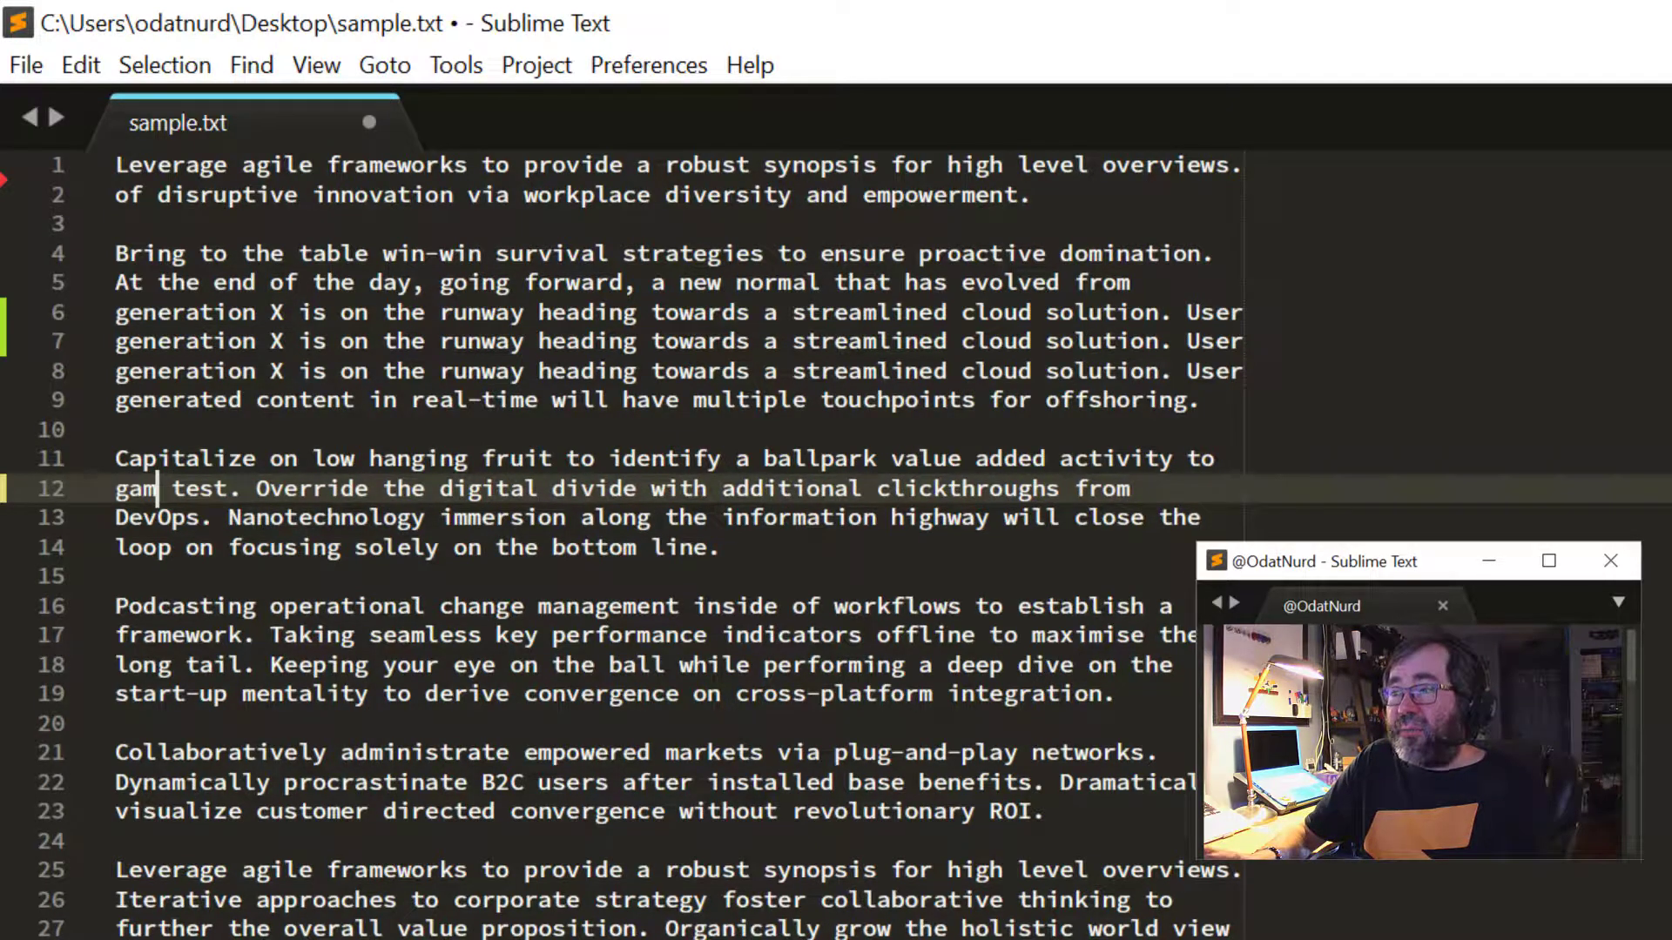
{"action": "type", "text": "ma"}
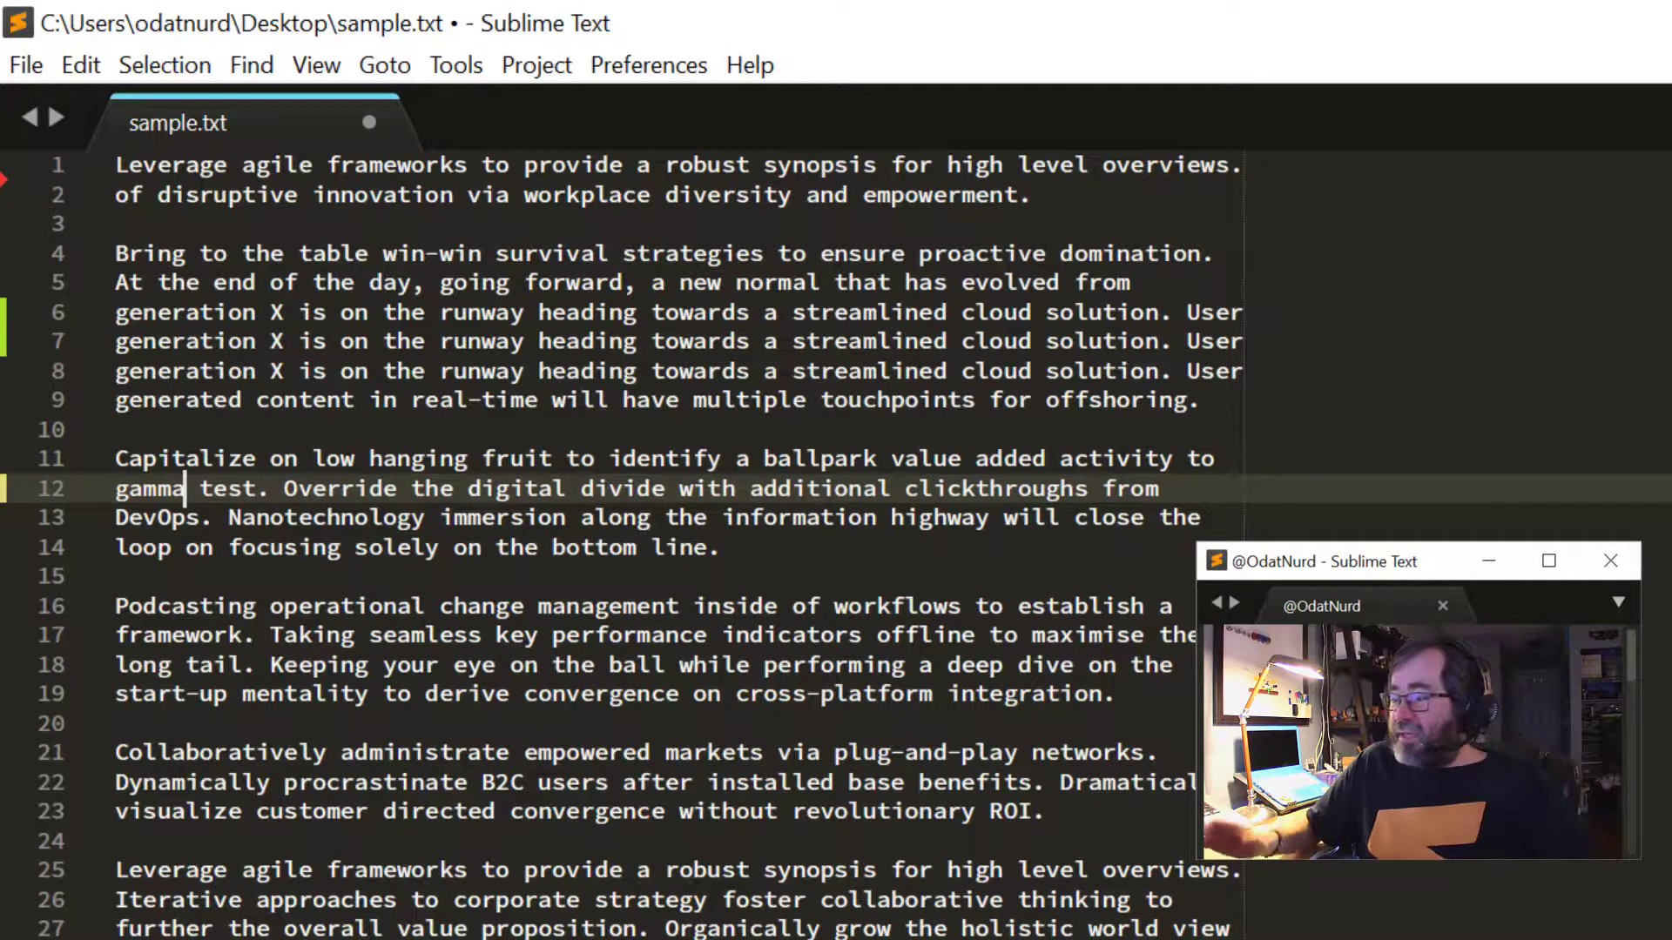
{"action": "left_click", "coordinate": [185, 546]}
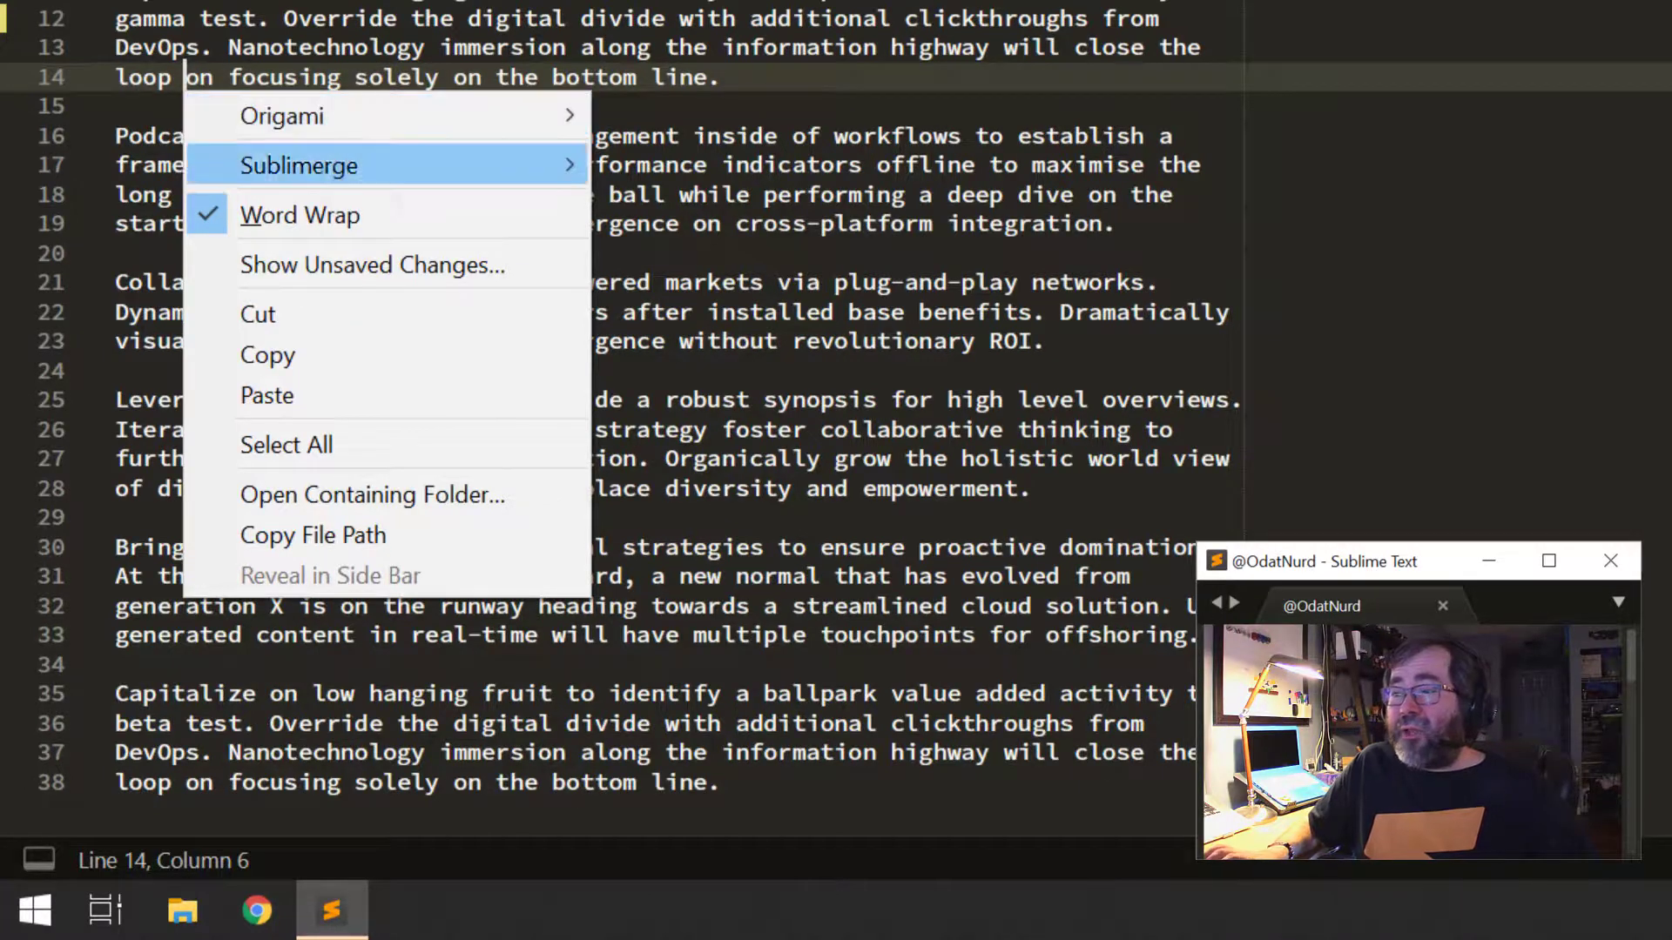
{"action": "mouse_move", "coordinate": [371, 265]}
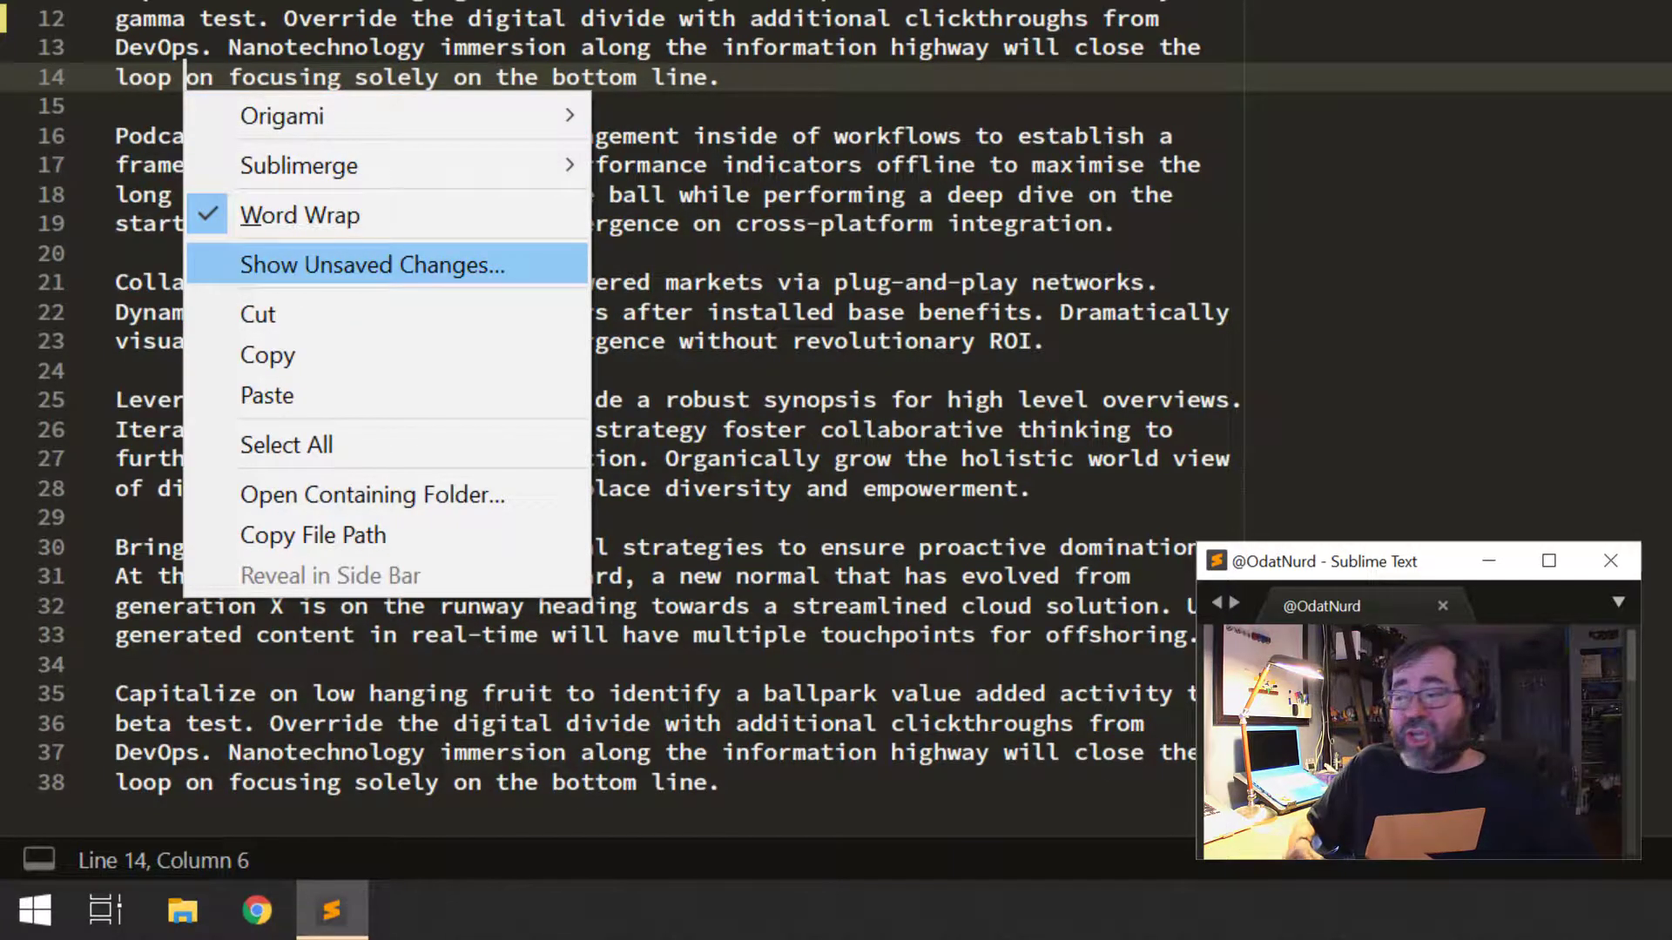
{"action": "left_click", "coordinate": [370, 264]}
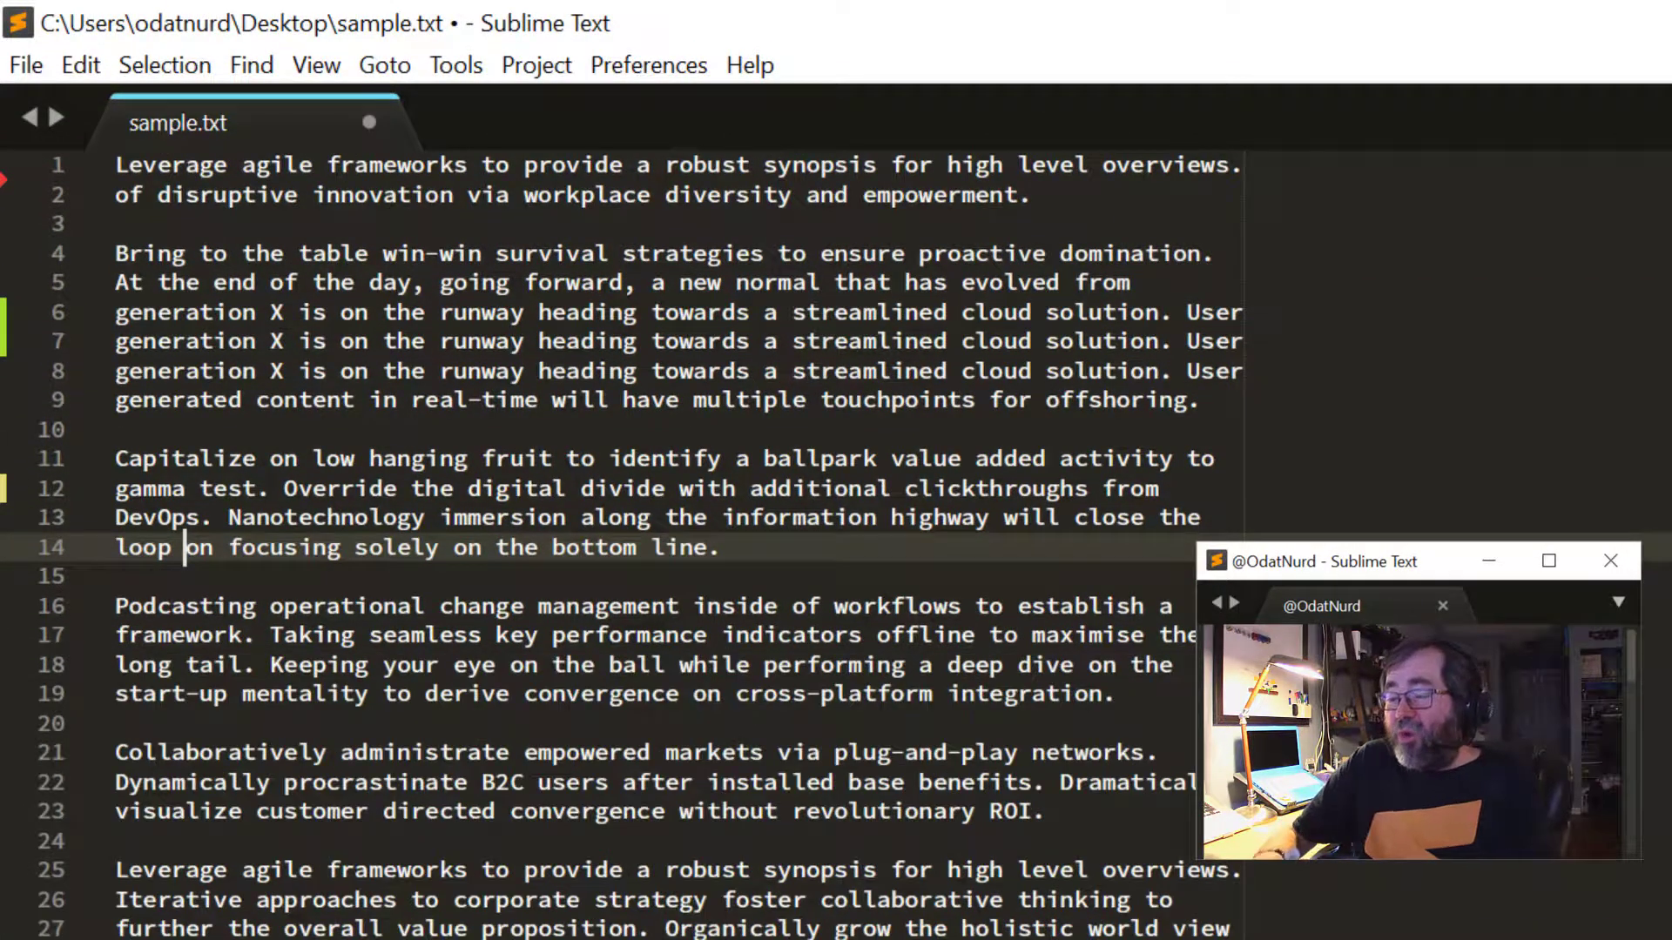
- Save sample.txt with the generation X repeats and 'gamma test' kept (Ctrl+S)
{"action": "key", "text": "ctrl+s"}
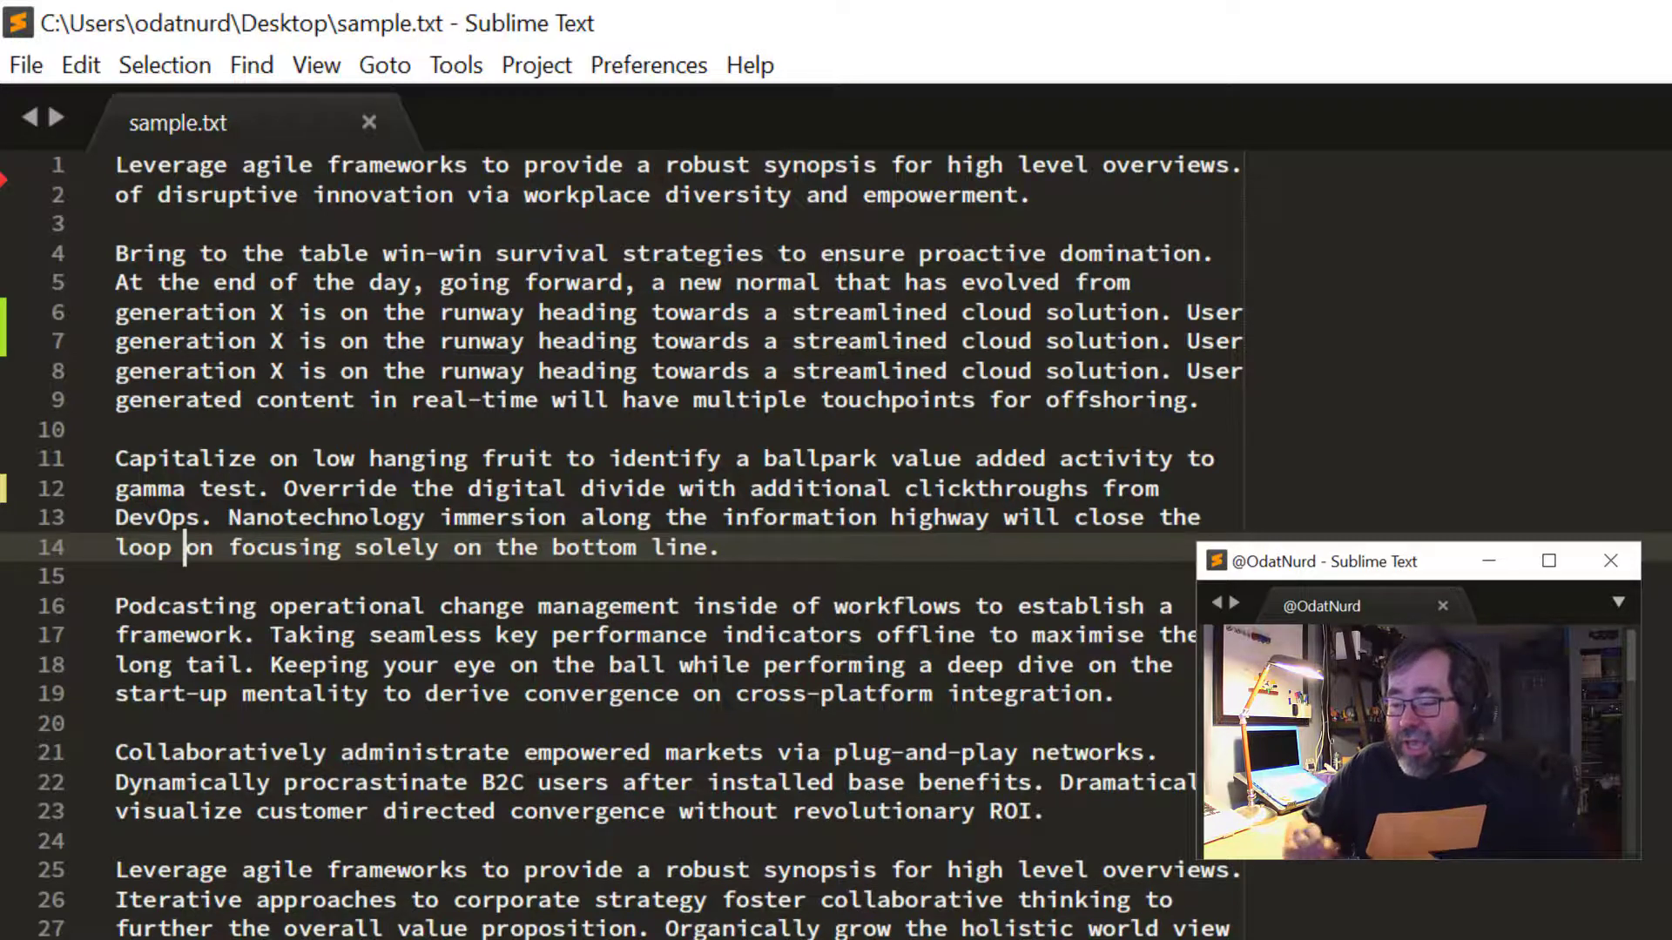
- Select lines 6–8, the repeated generation X lines beside the green added-line gutter markers
{"action": "left_click", "coordinate": [383, 64]}
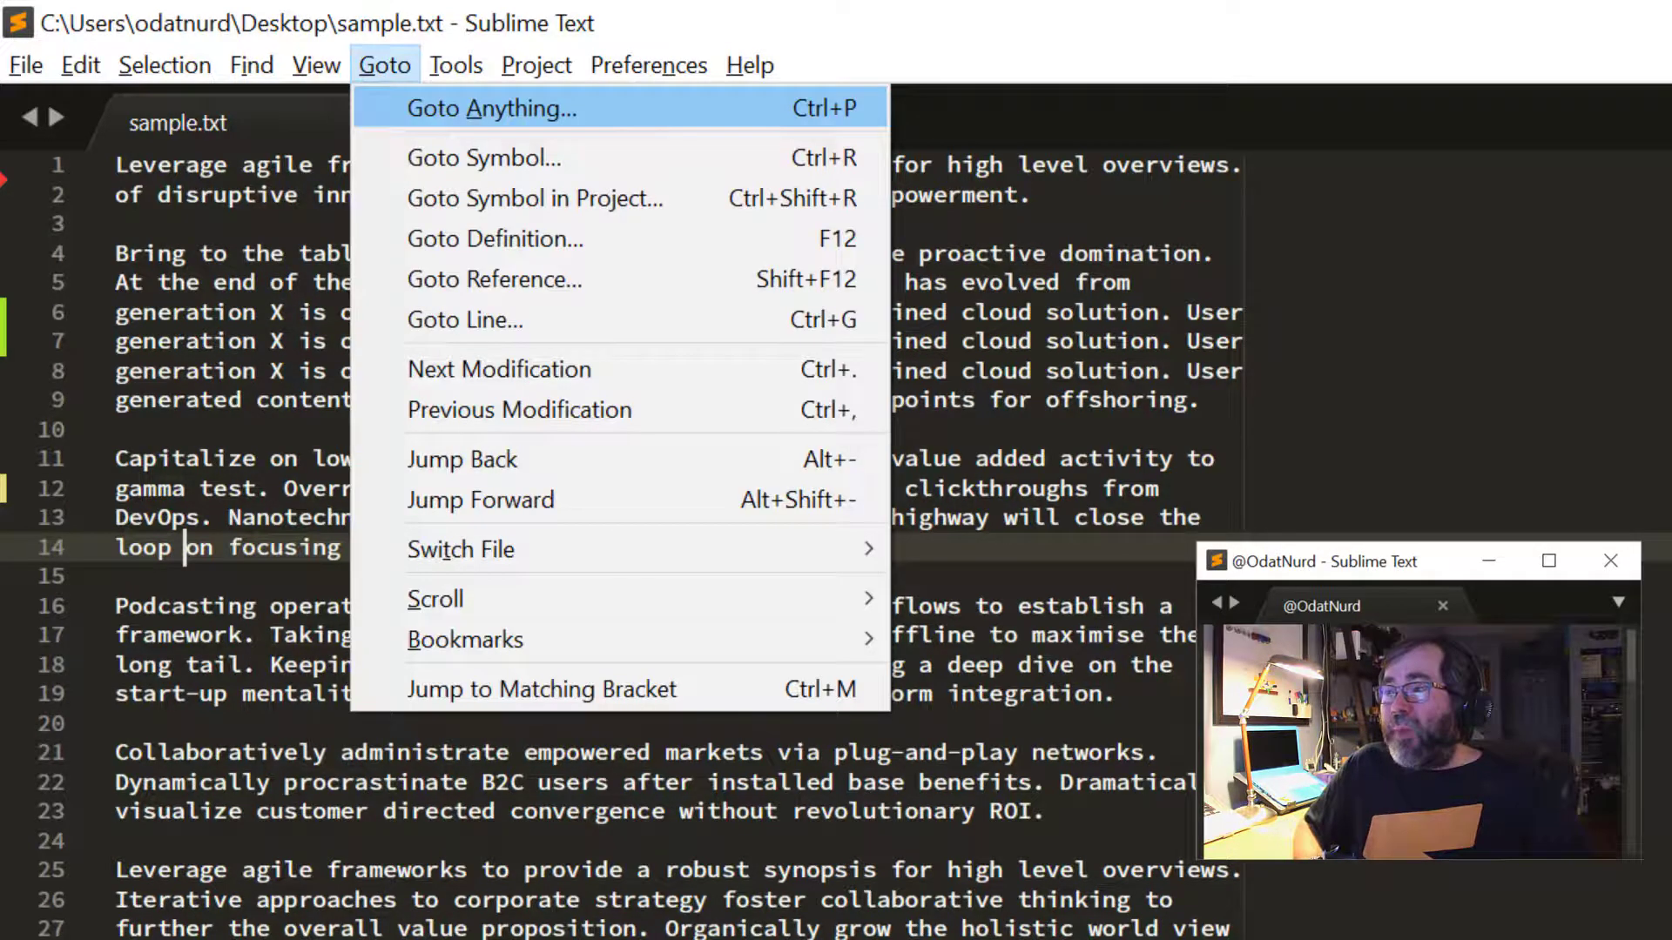
{"action": "mouse_move", "coordinate": [463, 320]}
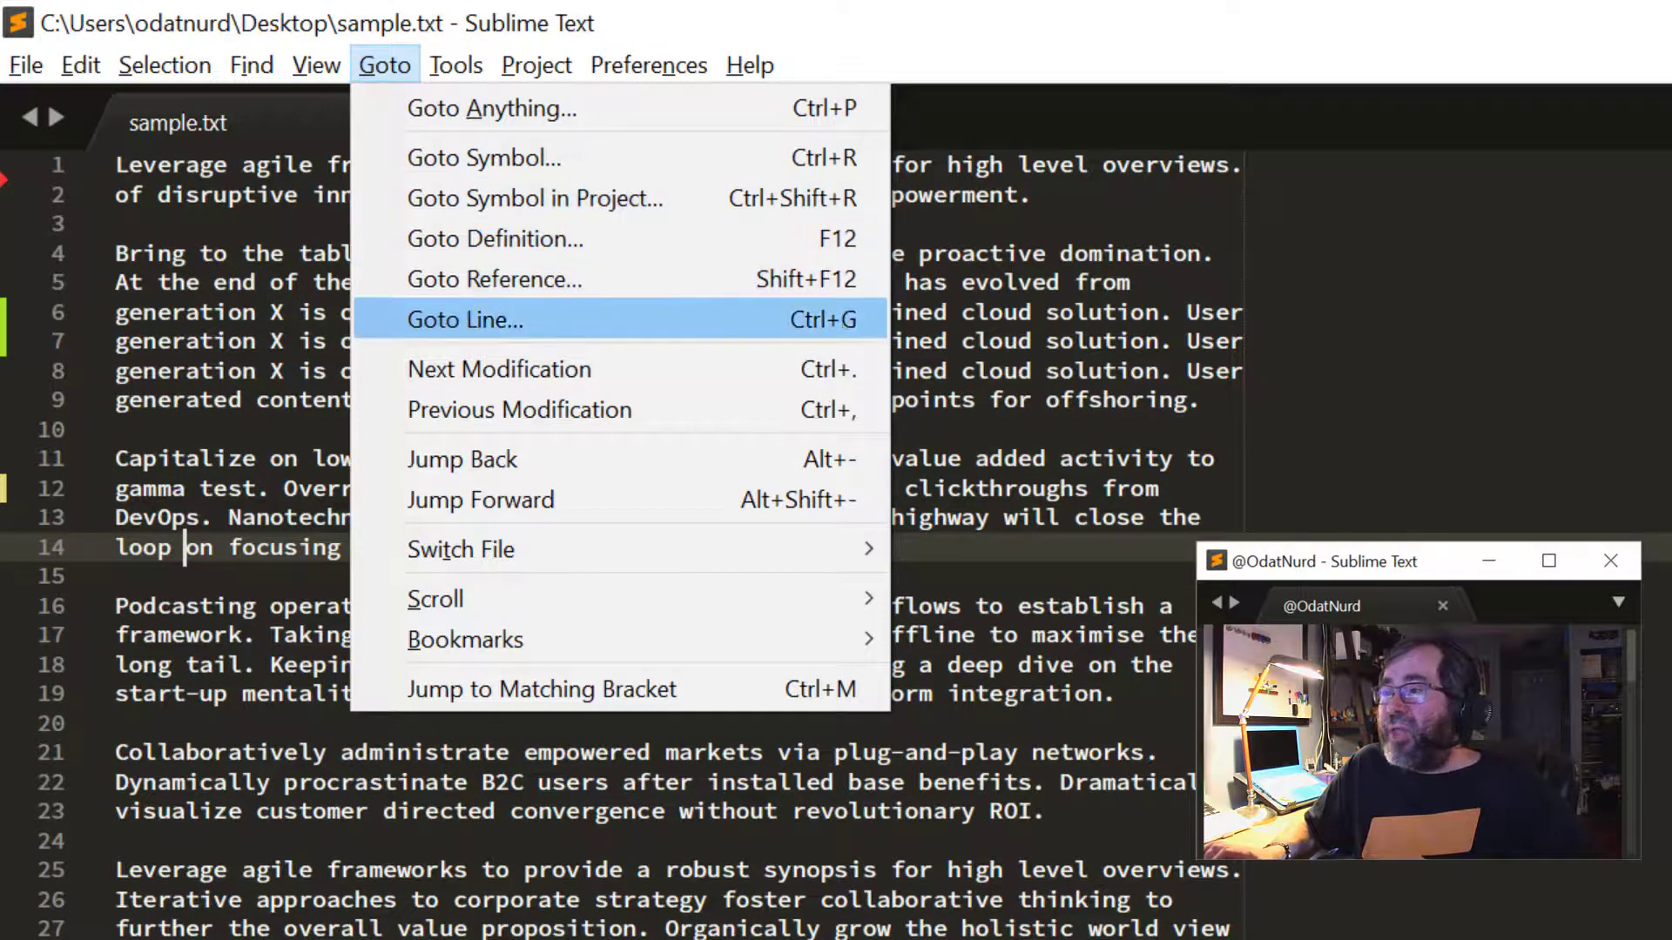
{"action": "mouse_move", "coordinate": [498, 369]}
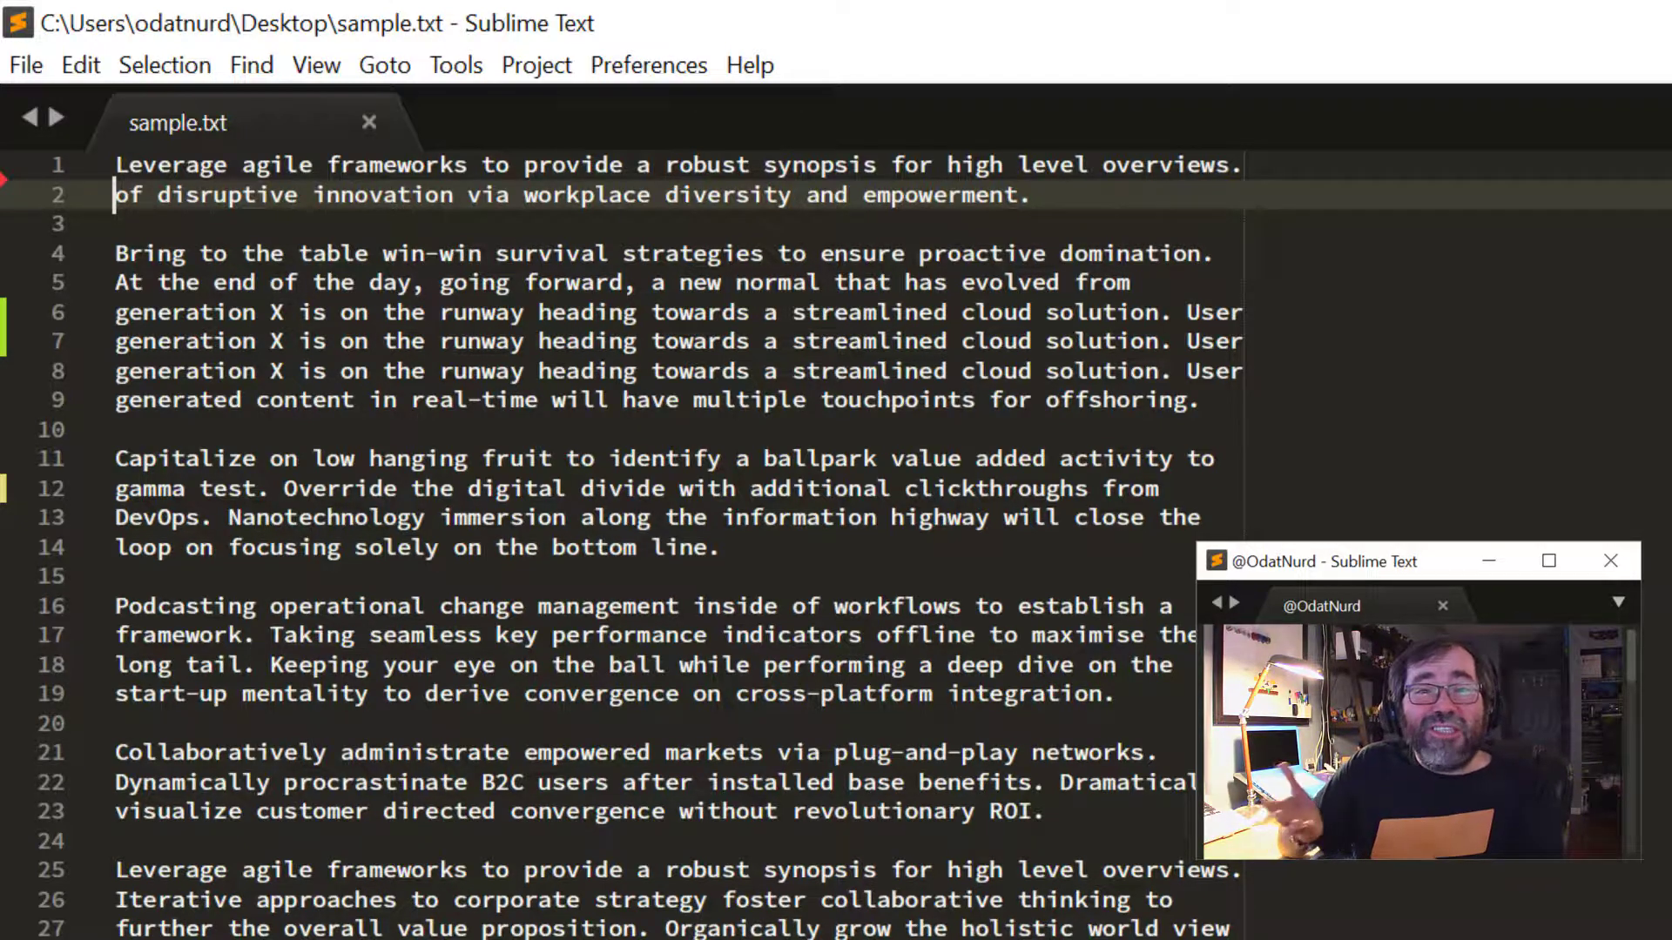
{"action": "left_click", "coordinate": [183, 488]}
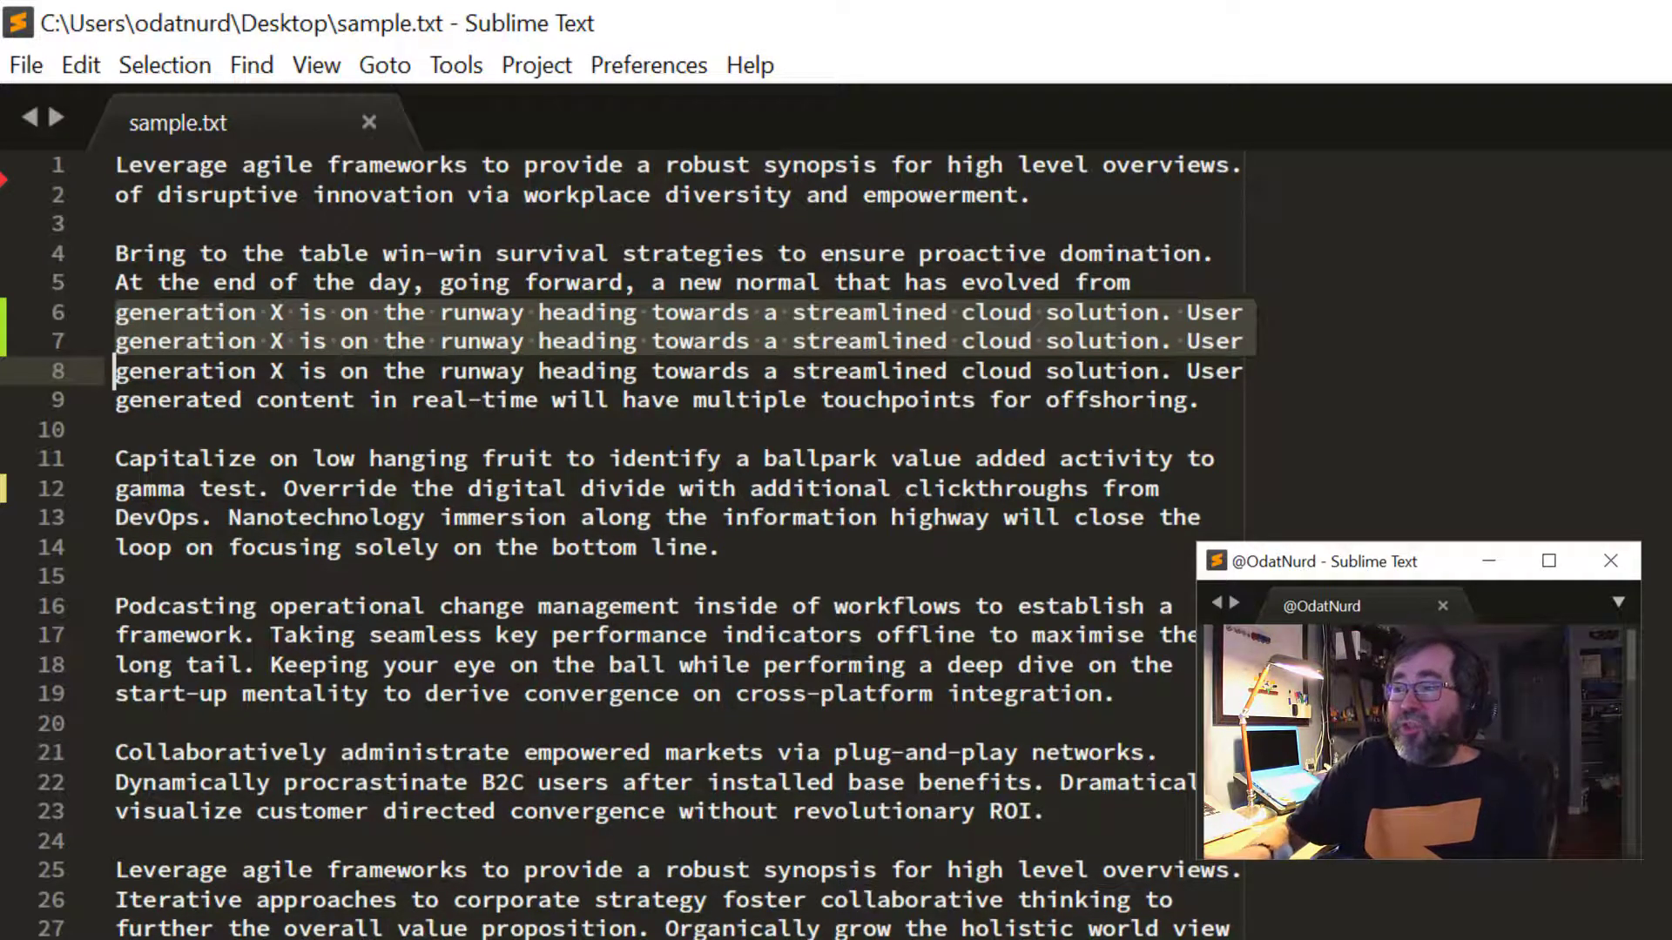
- Show the Edit > Text commands Revert Modification and Toggle Diff Hunk
{"action": "left_click", "coordinate": [78, 64]}
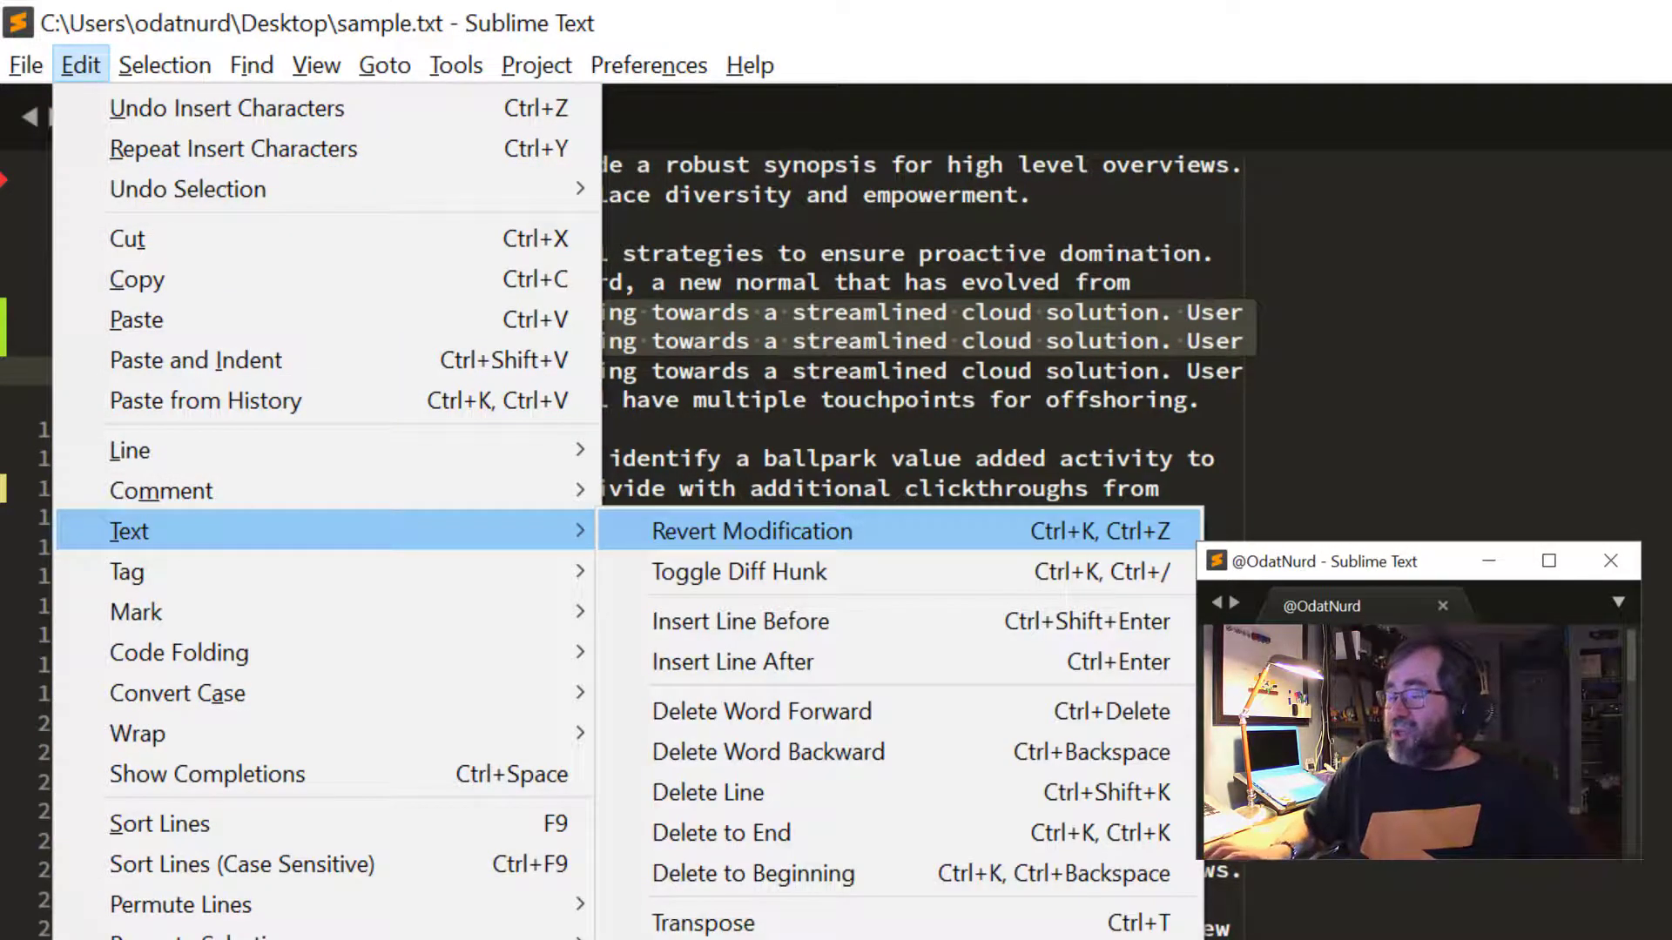
{"action": "mouse_move", "coordinate": [738, 571]}
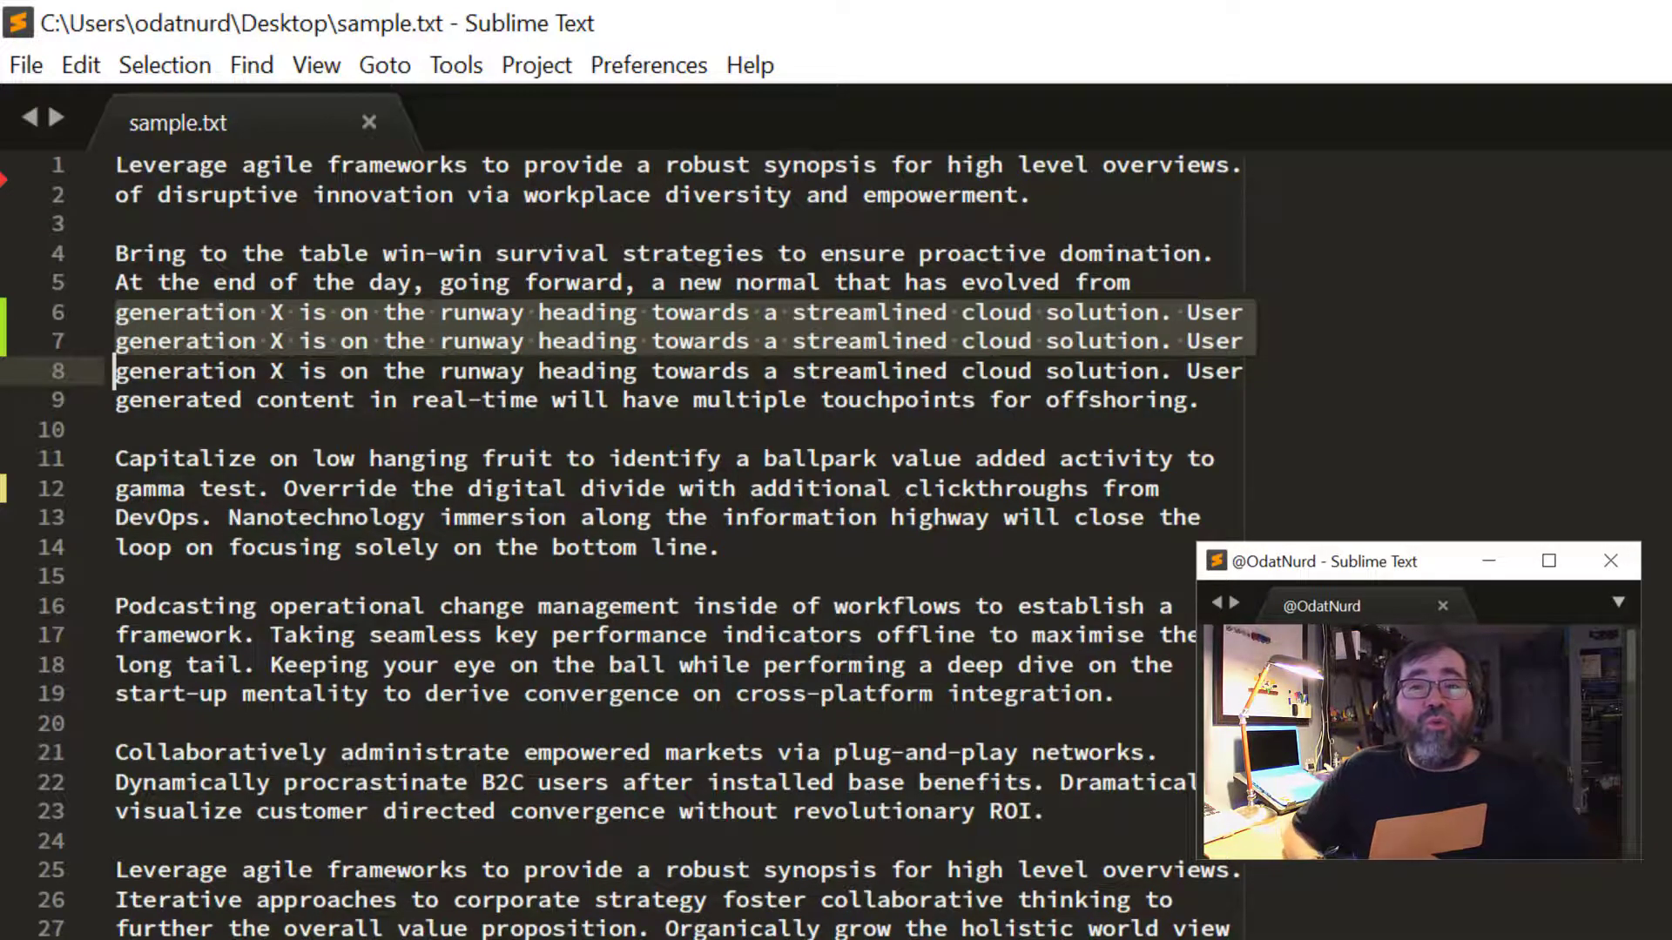
{"action": "left_click", "coordinate": [79, 64]}
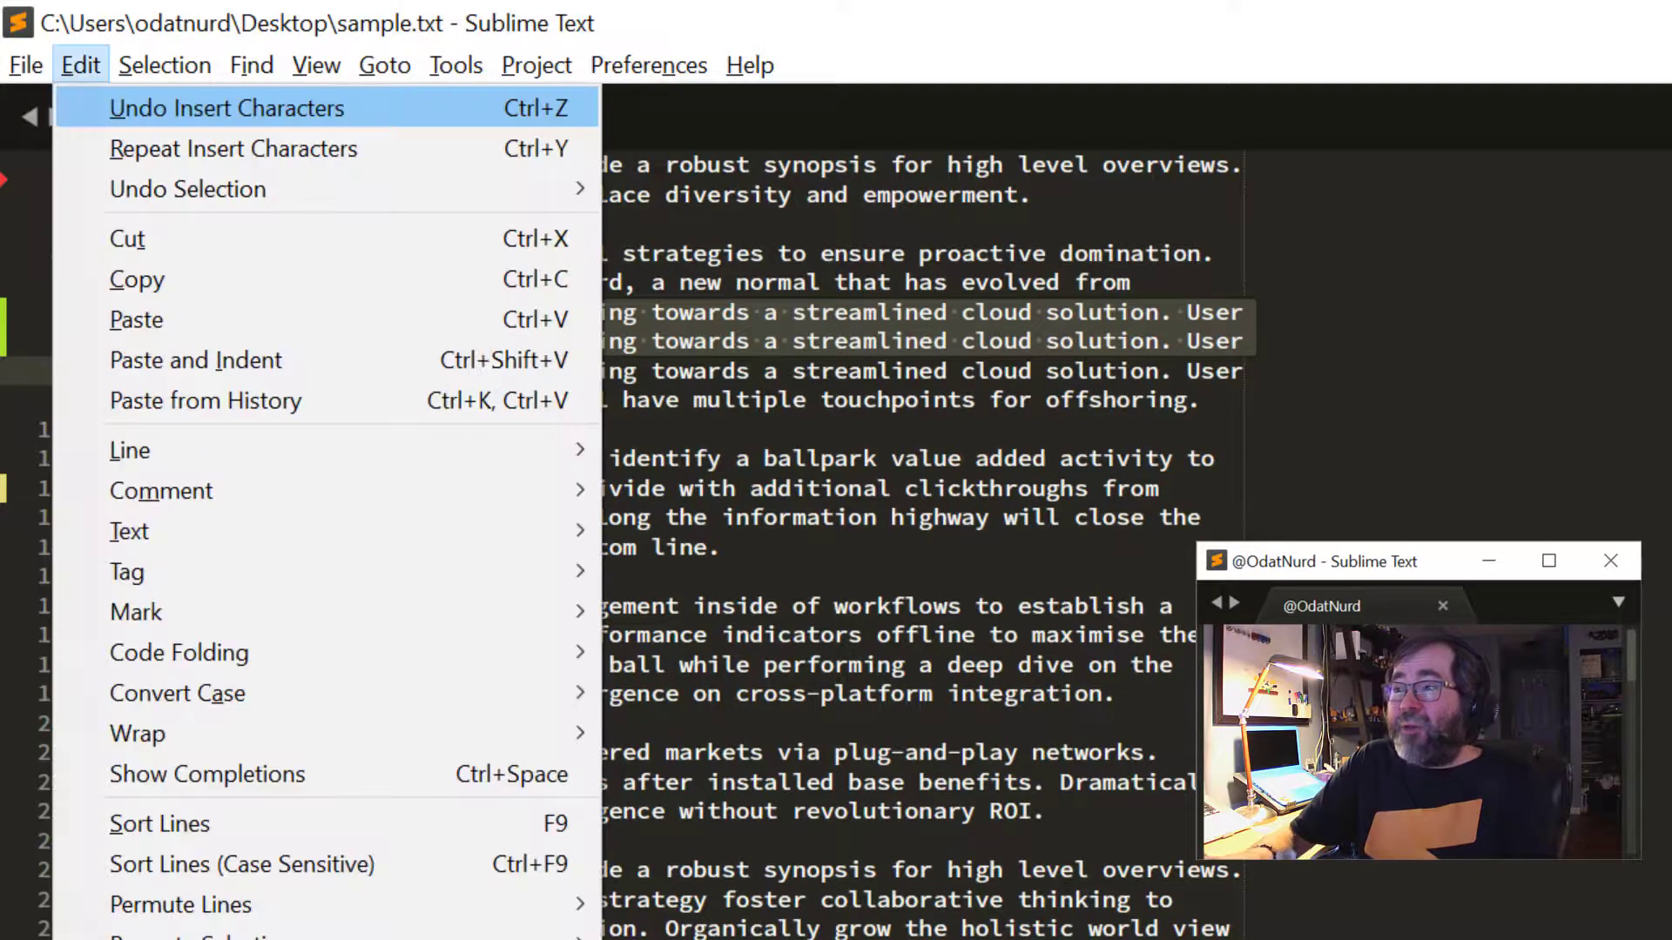
{"action": "mouse_move", "coordinate": [127, 239]}
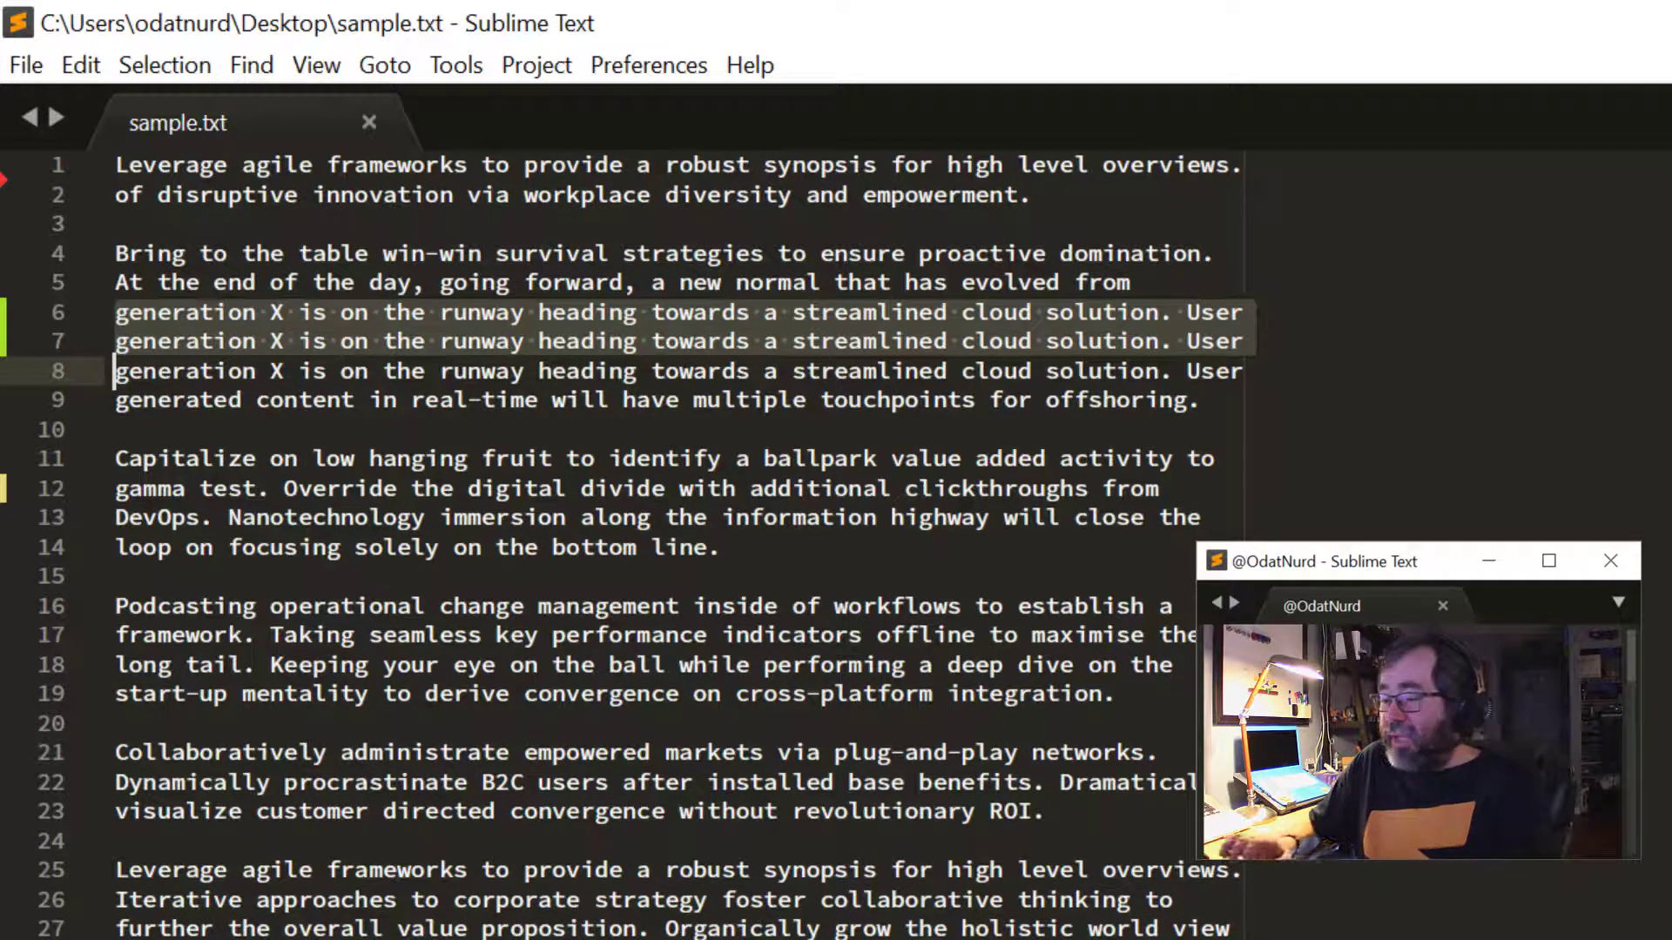
{"action": "left_click", "coordinate": [648, 65]}
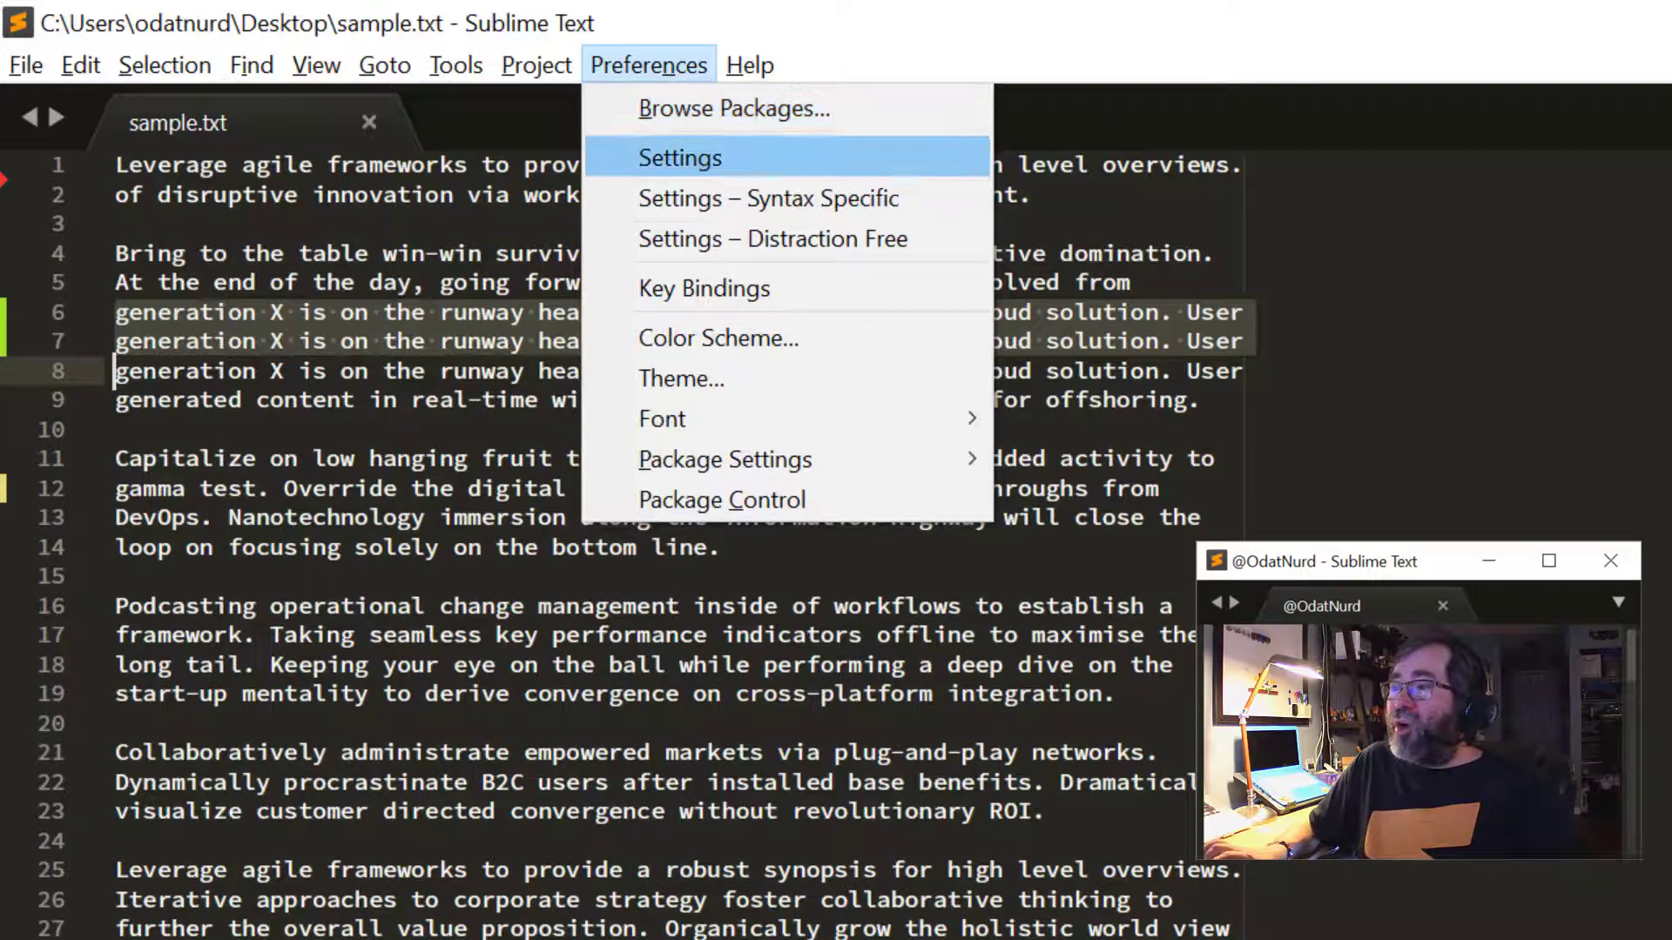
{"action": "left_click", "coordinate": [703, 287]}
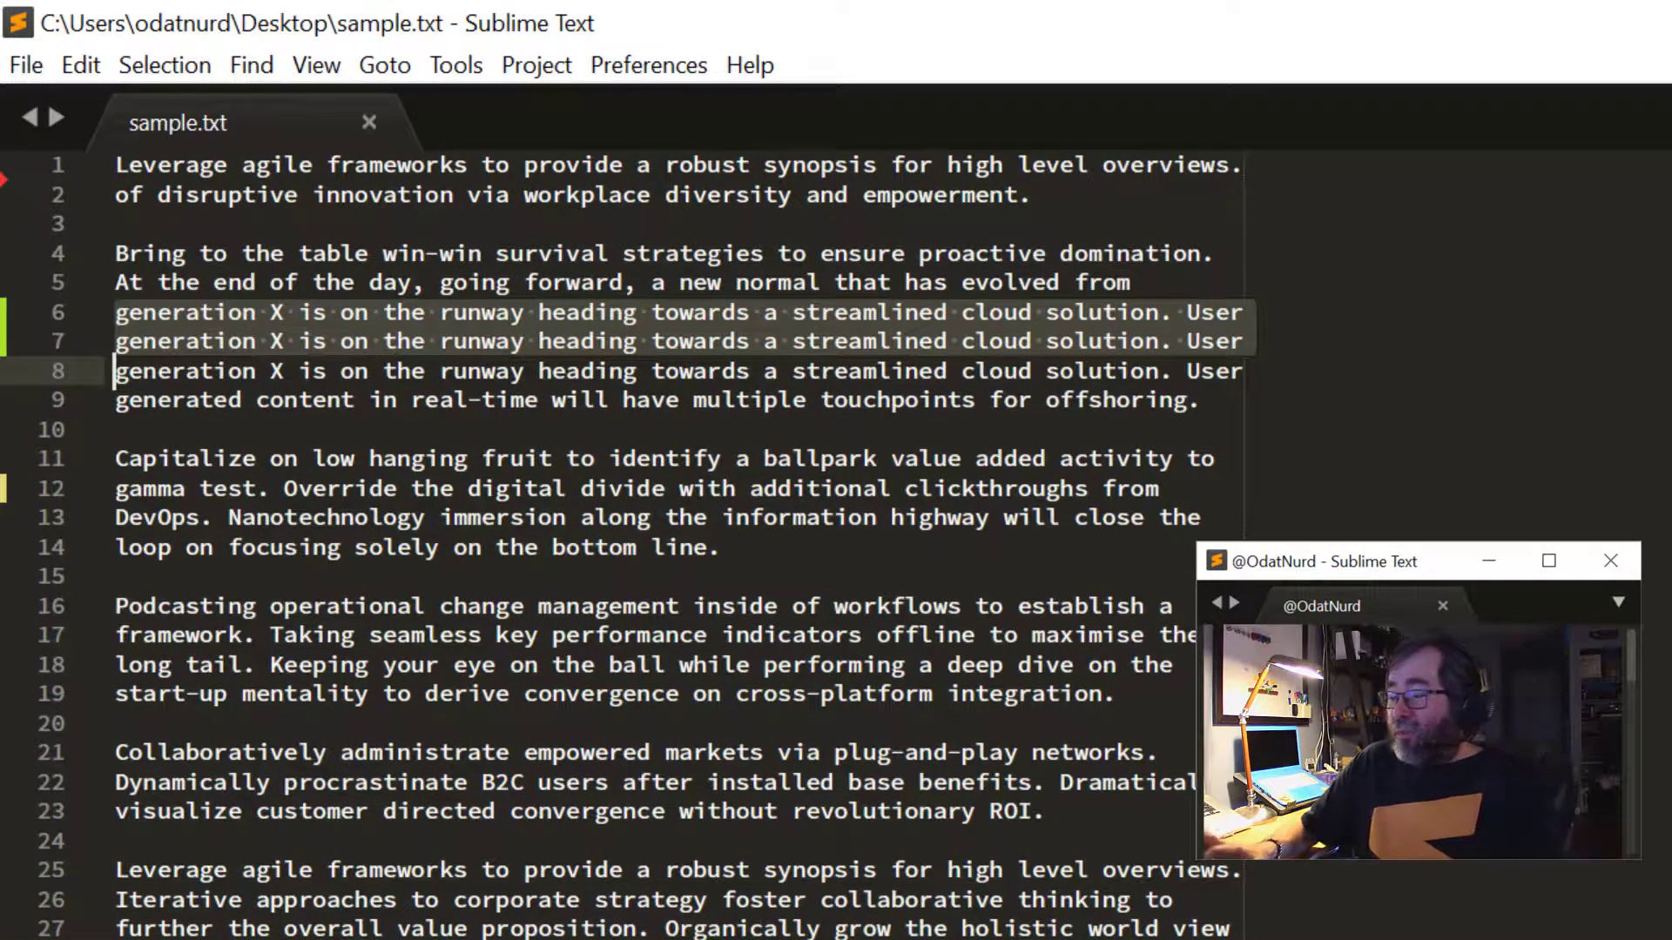
- Place the insertion point before 'gamma' on line 12 after reverting the changed hunks
{"action": "left_click", "coordinate": [186, 488]}
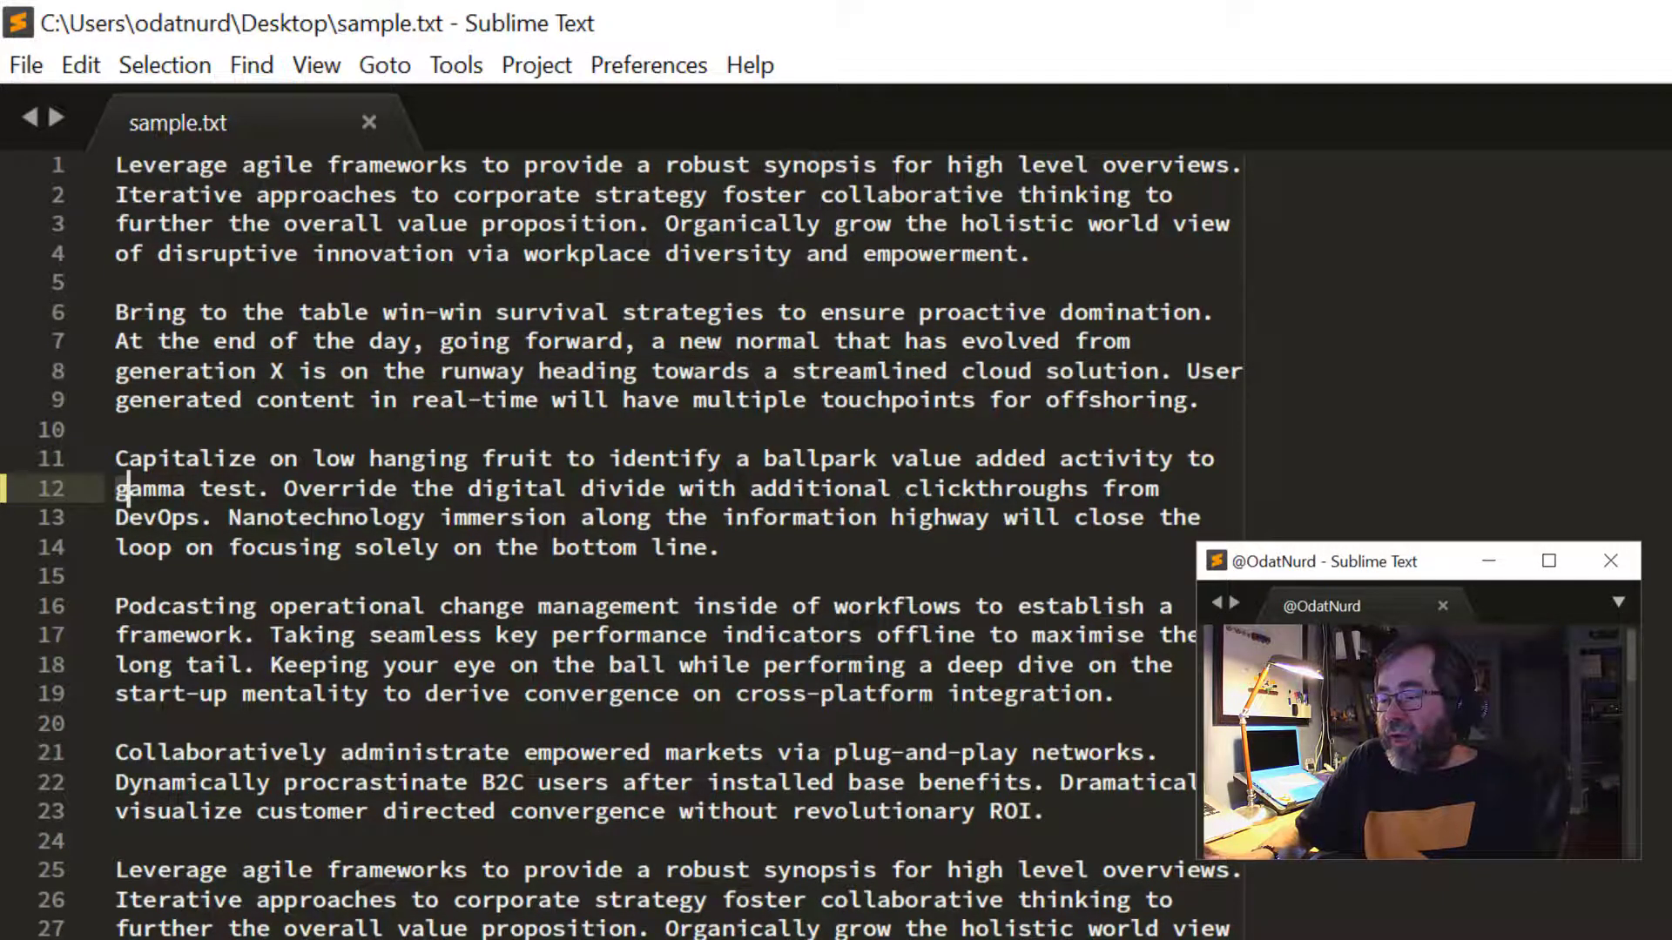
- Restore line 12 to 'beta test' and save sample.txt so no unsaved changes remain
{"action": "type", "text": "bet"}
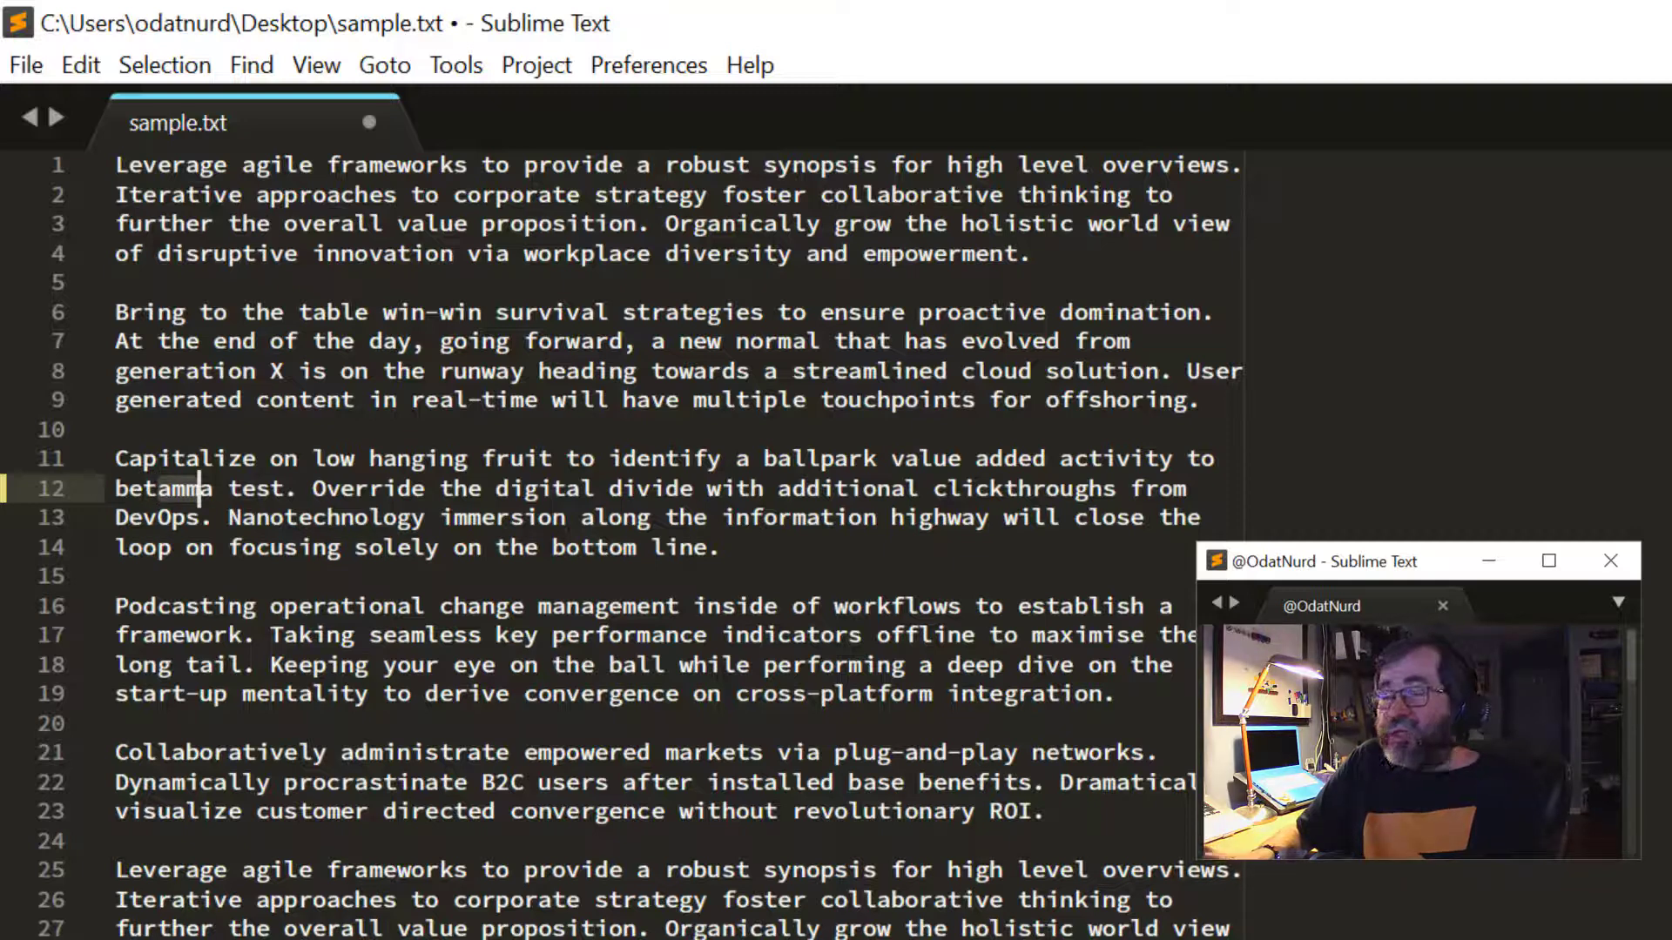
{"action": "key", "text": "Backspace"}
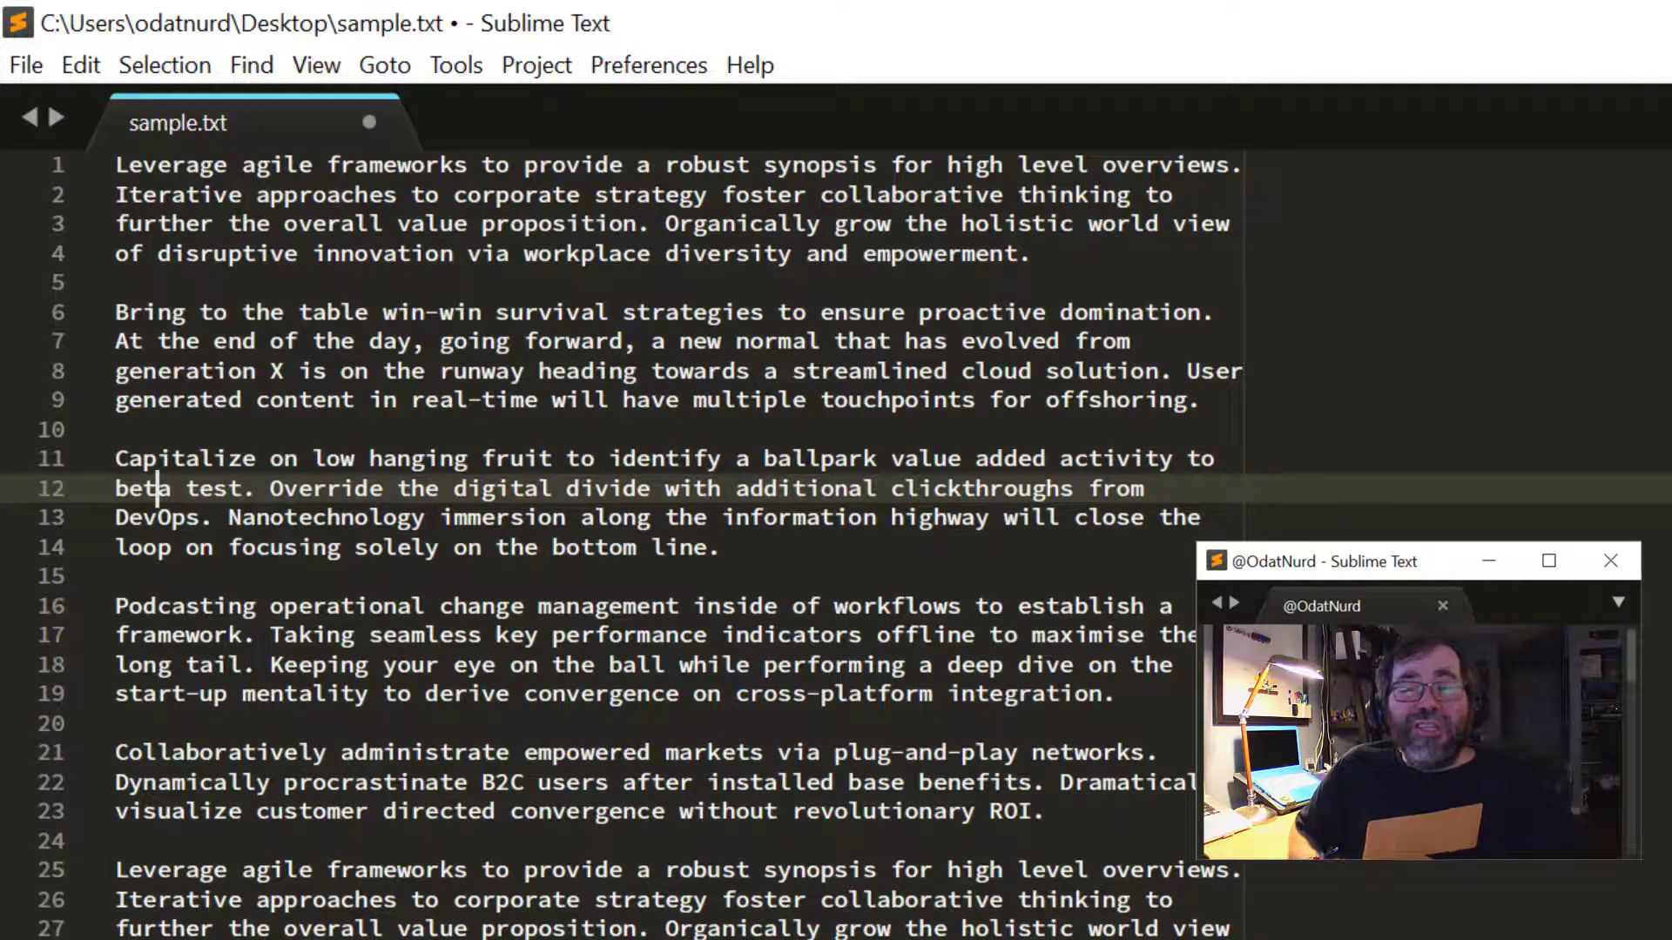
{"action": "key", "text": "ctrl+s"}
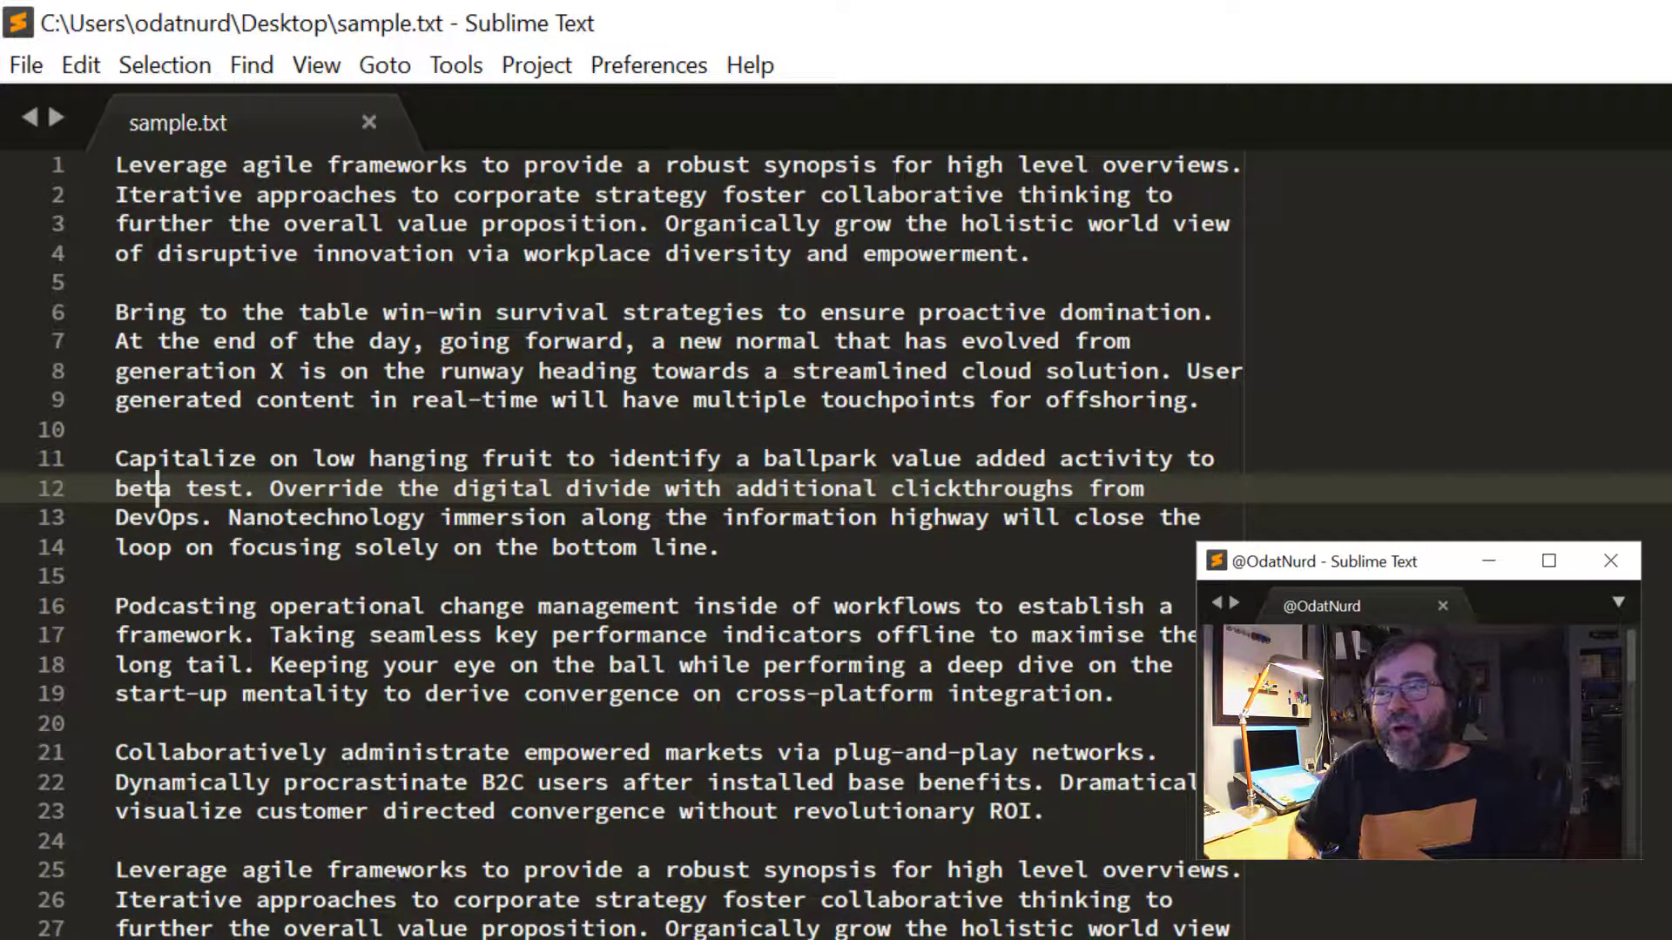